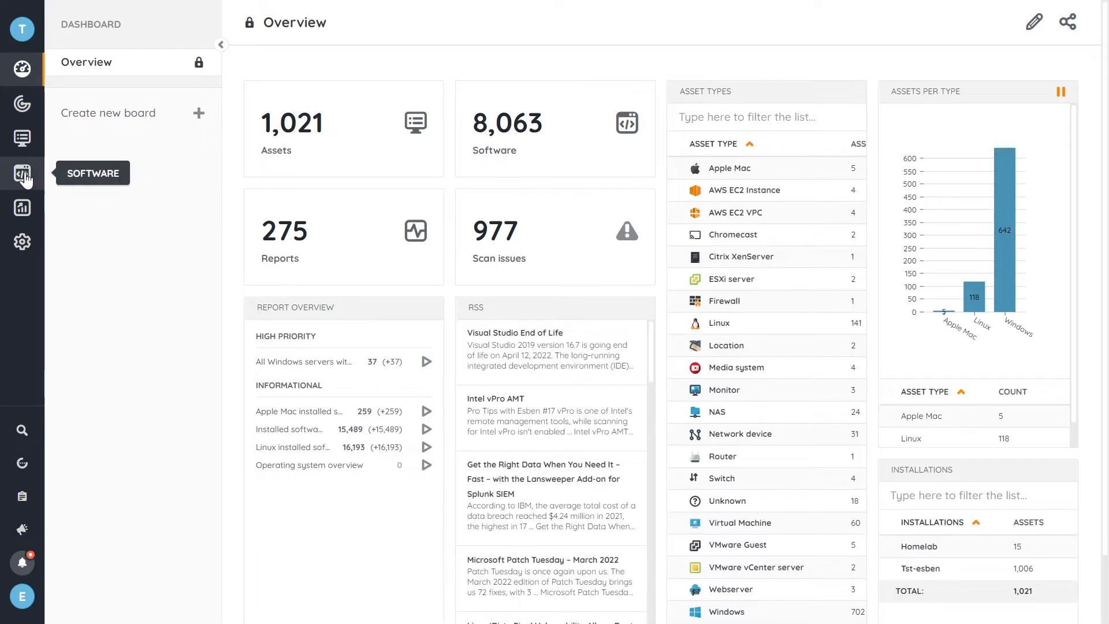
Open the All reports list from the Reports sidebar icon, showing 275 reports
{"action": "left_click", "coordinate": [22, 208]}
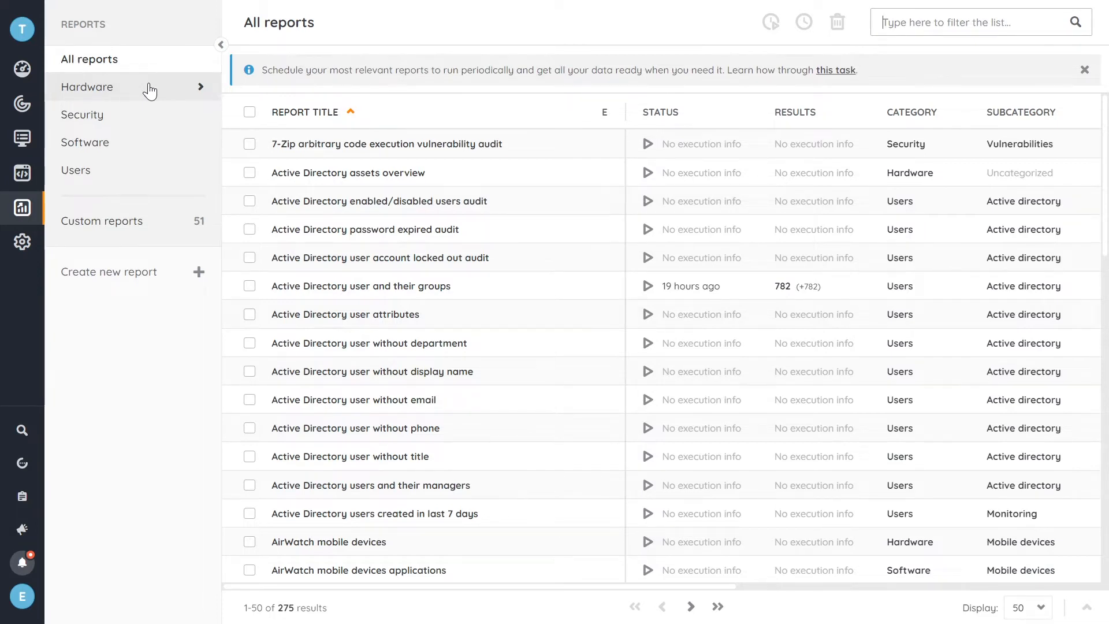
{"action": "mouse_move", "coordinate": [164, 176]}
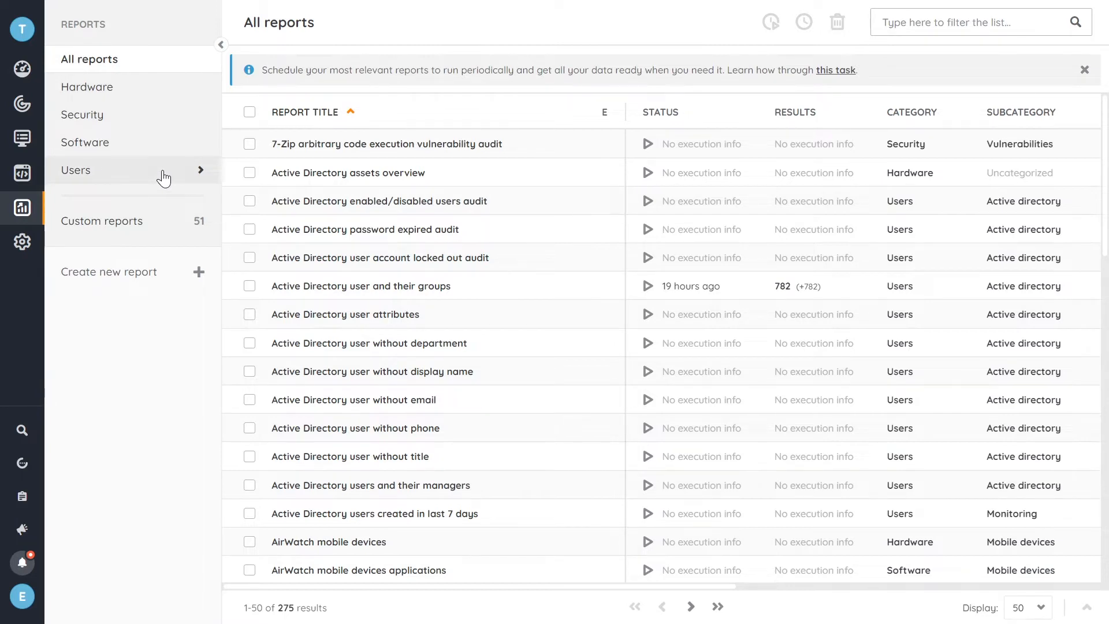
{"action": "mouse_move", "coordinate": [122, 227]}
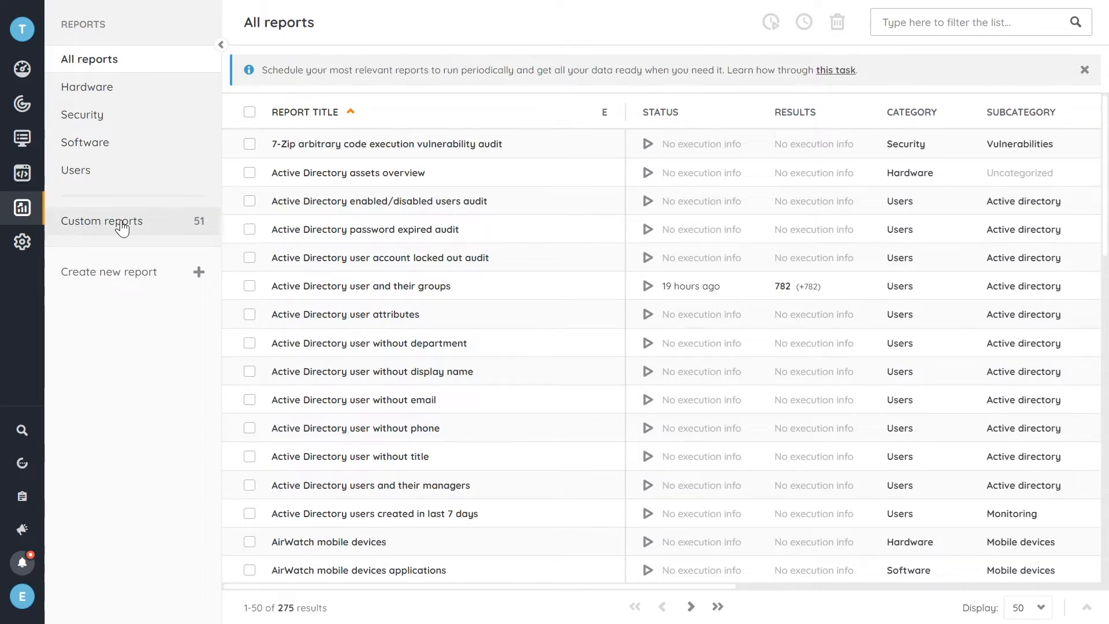
{"action": "left_click", "coordinate": [101, 221]}
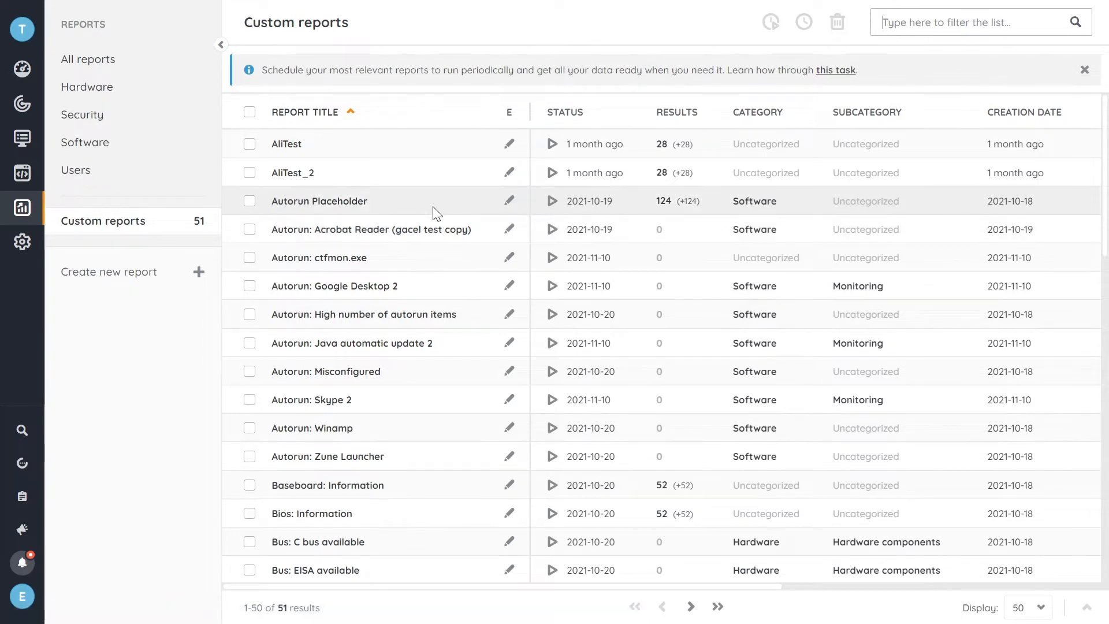
{"action": "mouse_move", "coordinate": [124, 89]}
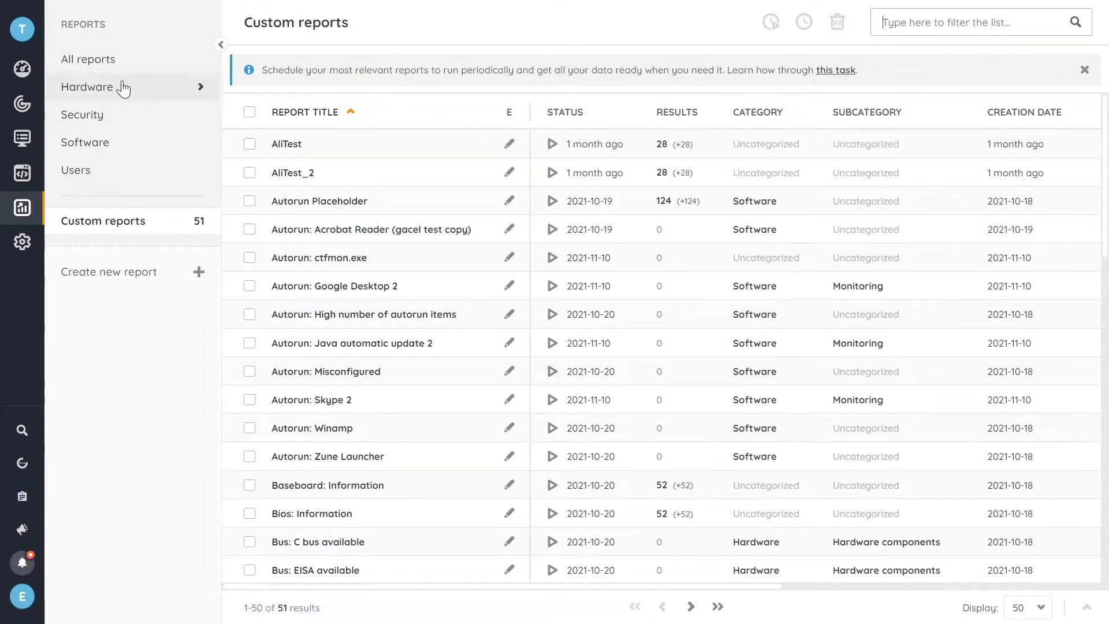
{"action": "left_click", "coordinate": [88, 59]}
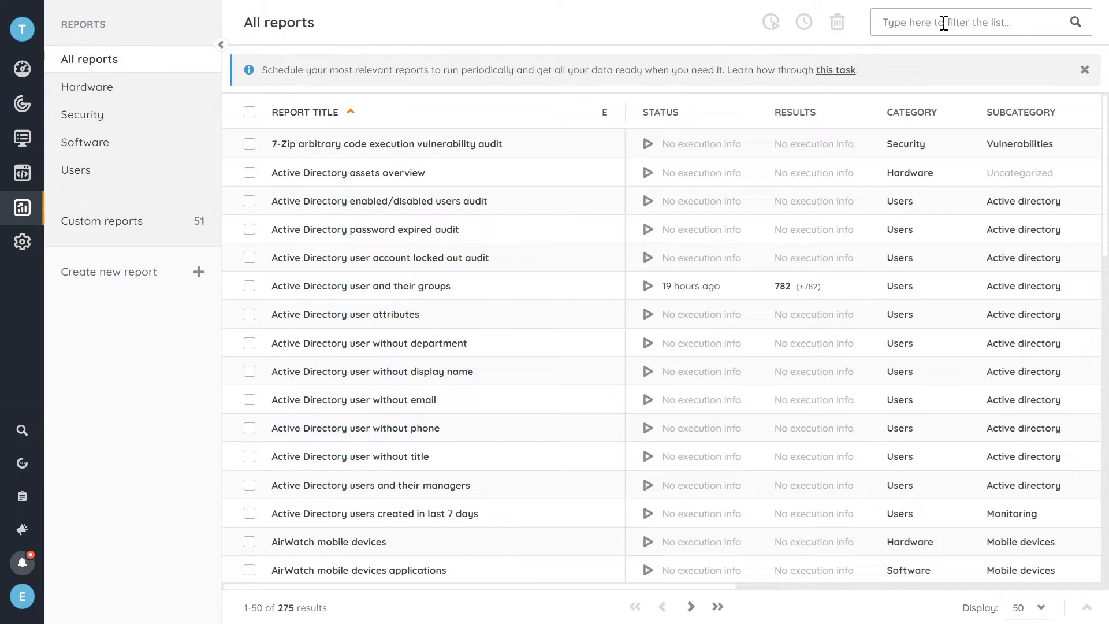
Filter the reports list by 'patch' to show the three Patch Tuesday audits
{"action": "type", "text": "p"}
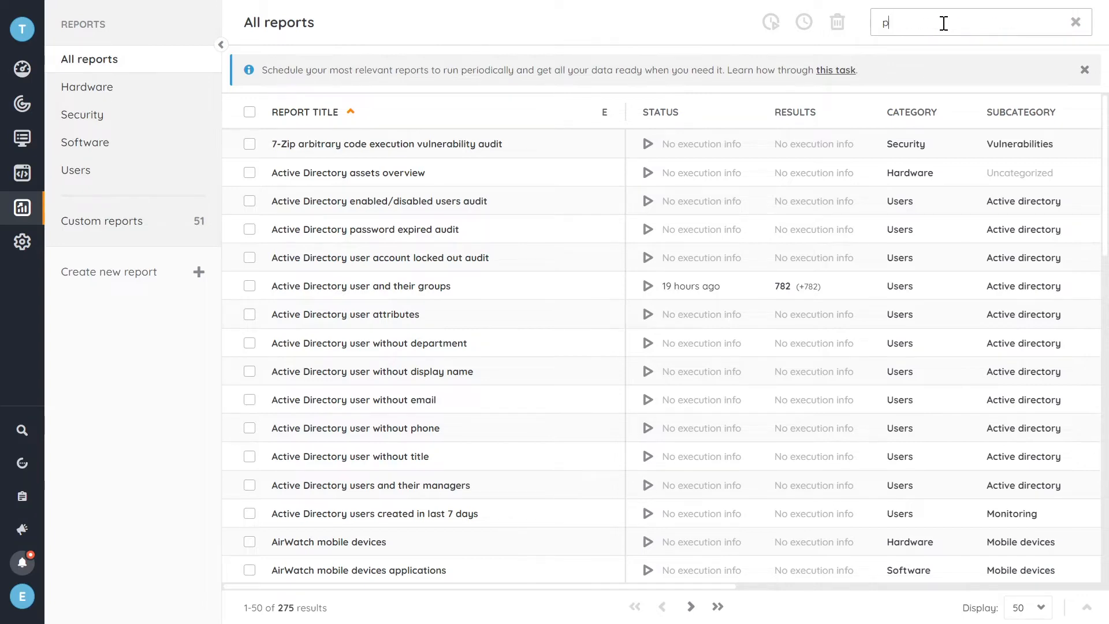
{"action": "type", "text": "atch"}
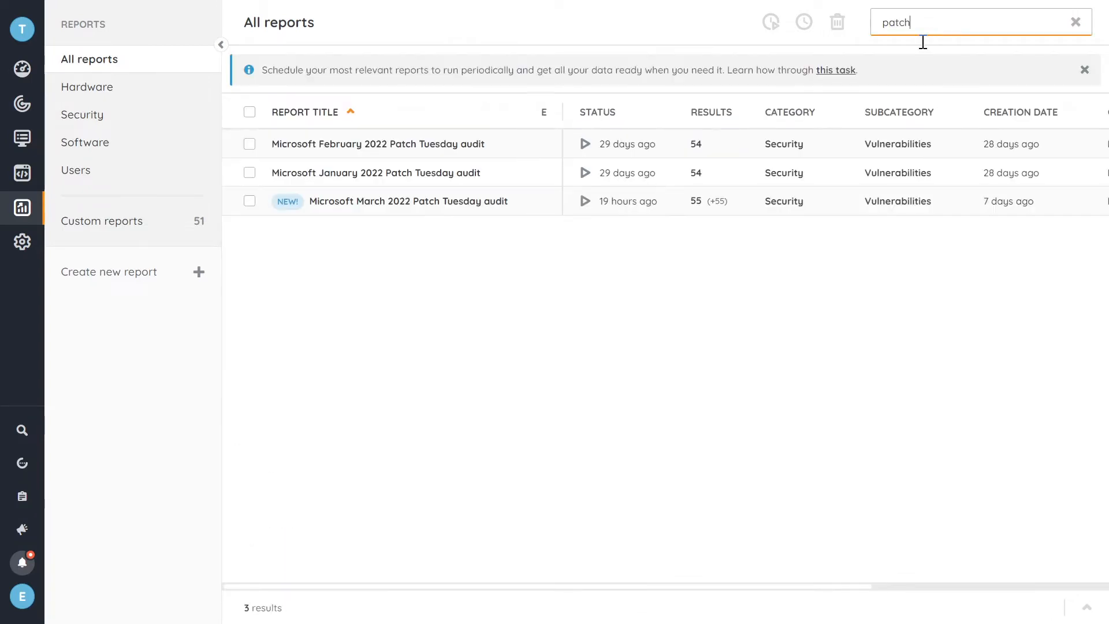
{"action": "mouse_move", "coordinate": [594, 234]}
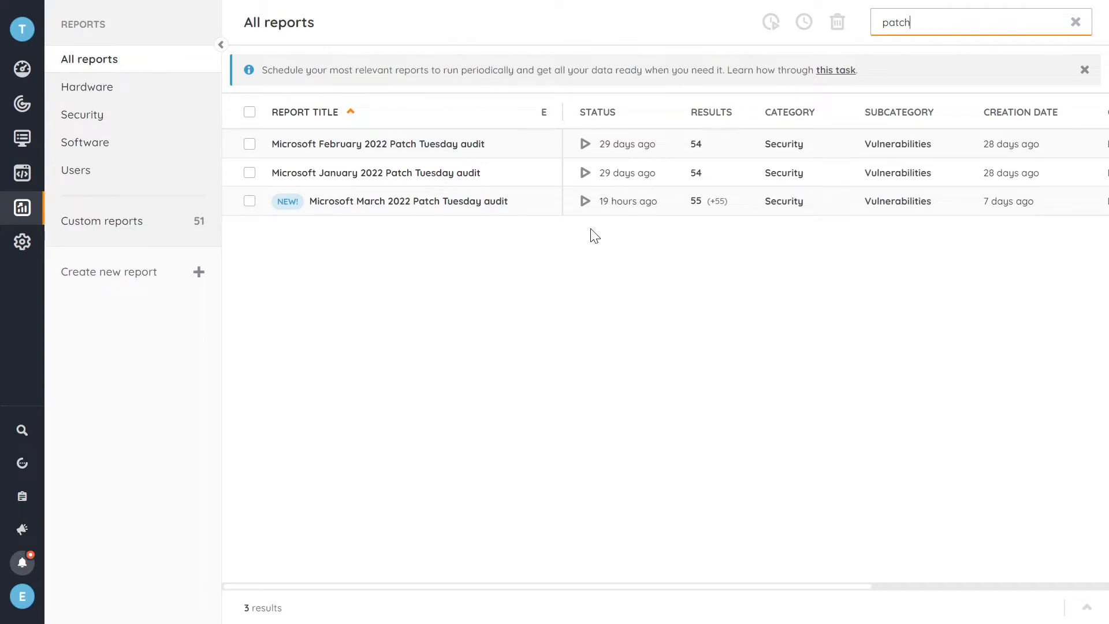
{"action": "mouse_move", "coordinate": [521, 232]}
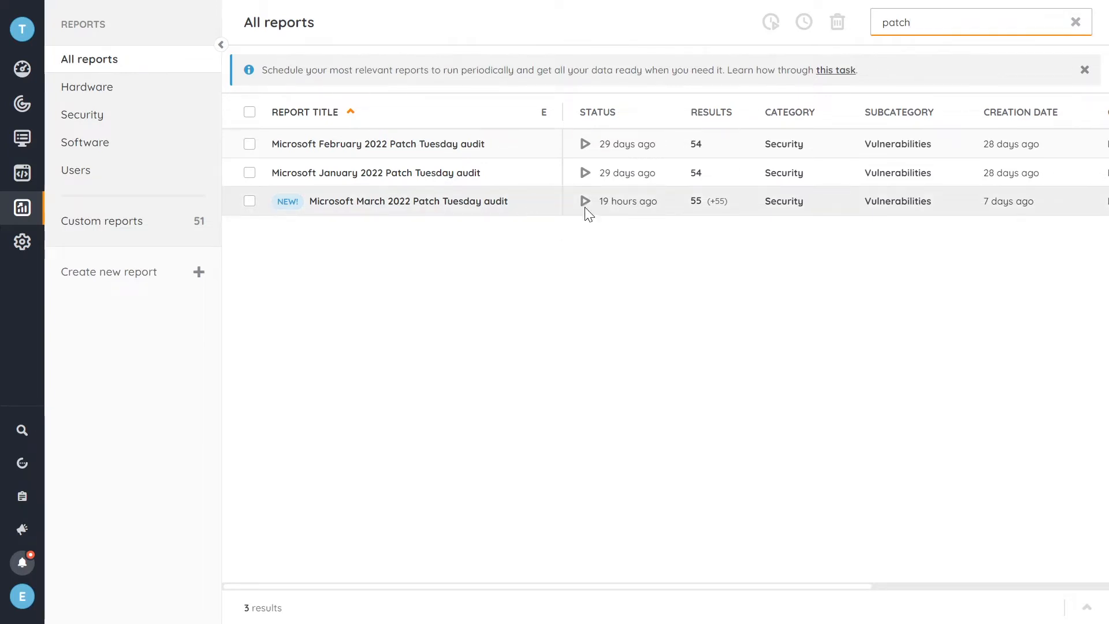
{"action": "mouse_move", "coordinate": [460, 205]}
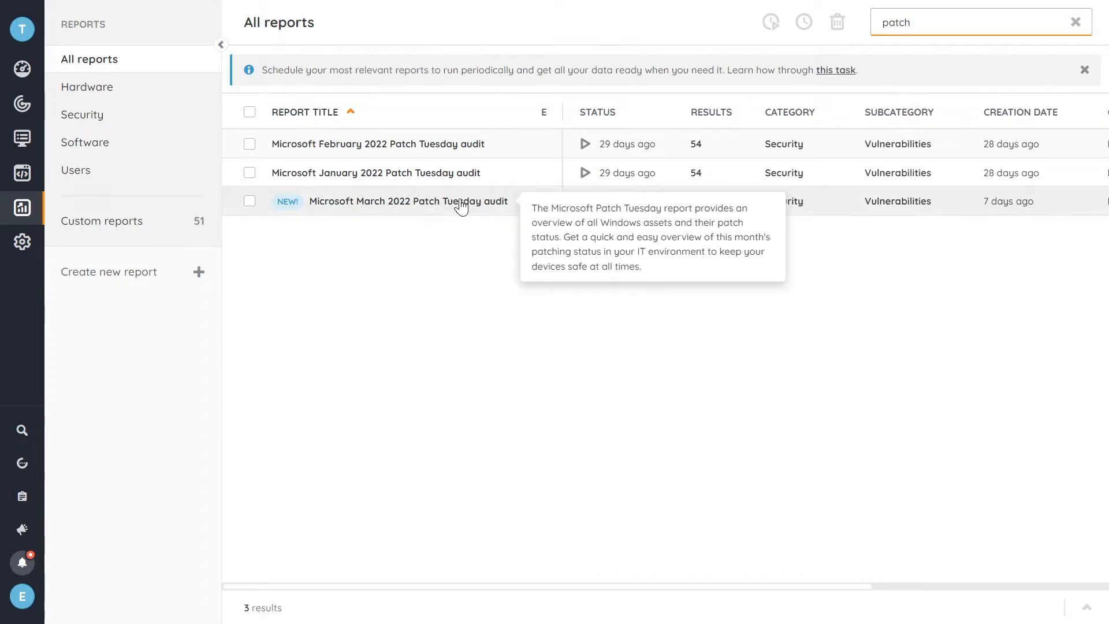
{"action": "mouse_move", "coordinate": [500, 225]}
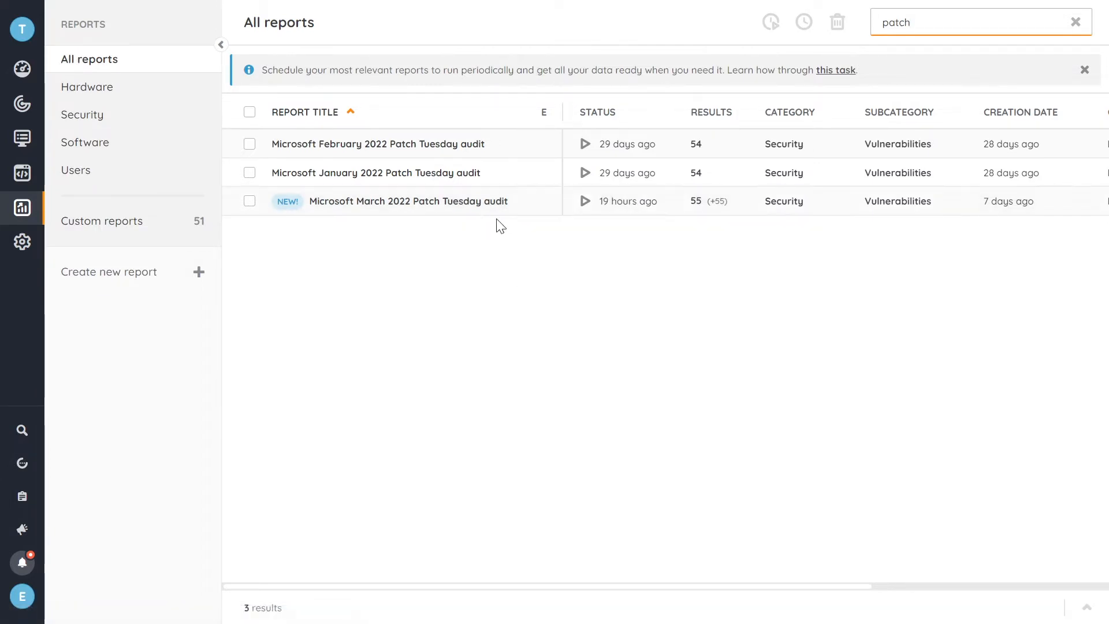
{"action": "mouse_move", "coordinate": [311, 210]}
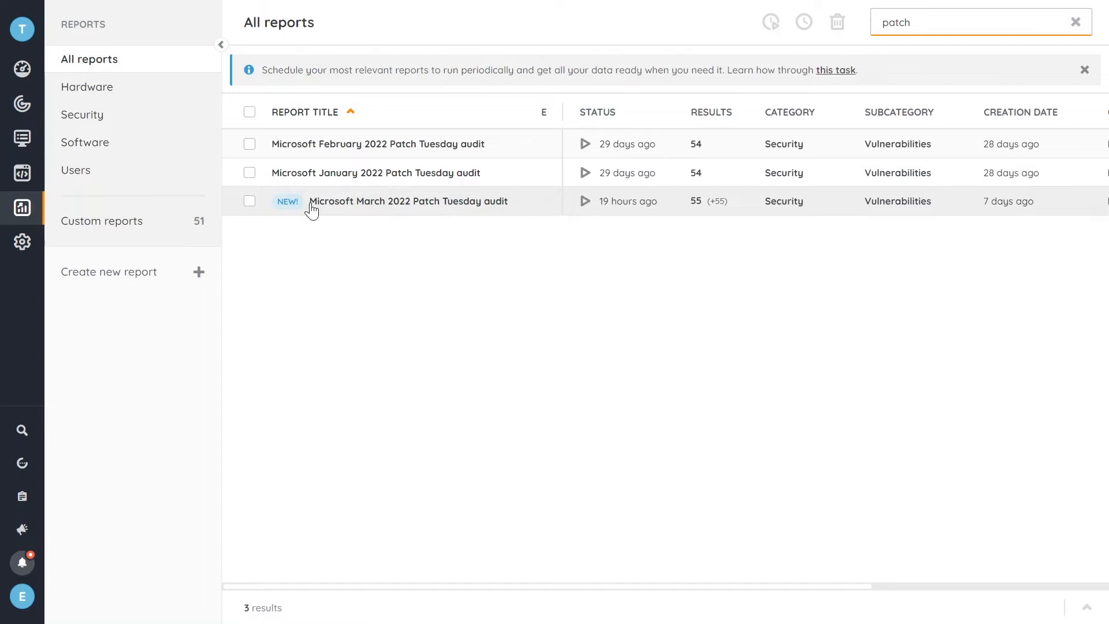
{"action": "left_click", "coordinate": [408, 201]}
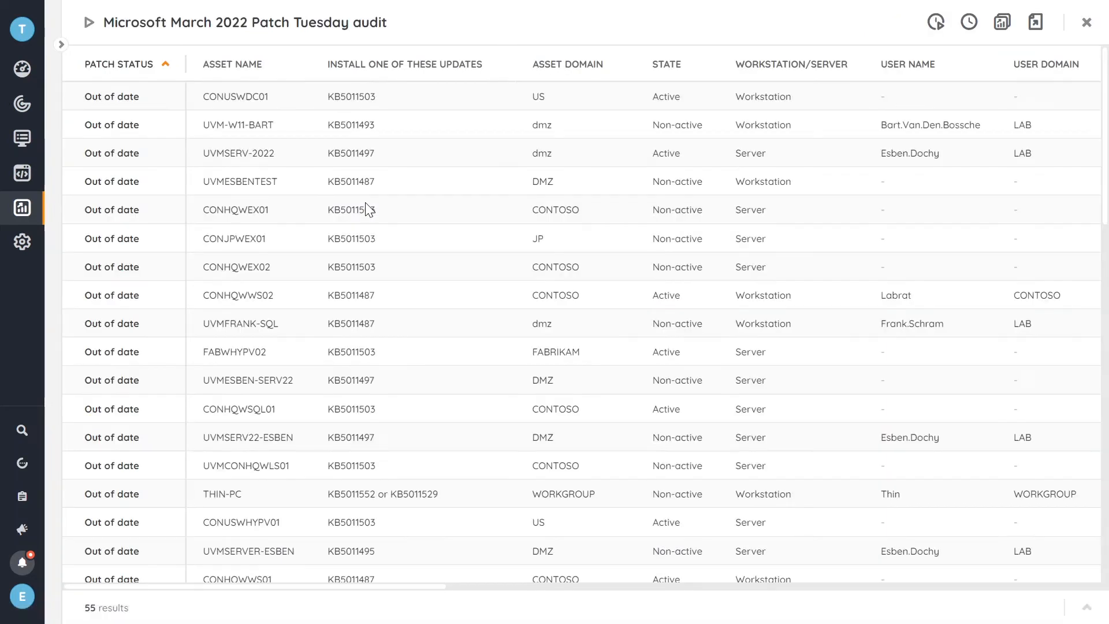
{"action": "mouse_move", "coordinate": [403, 588]}
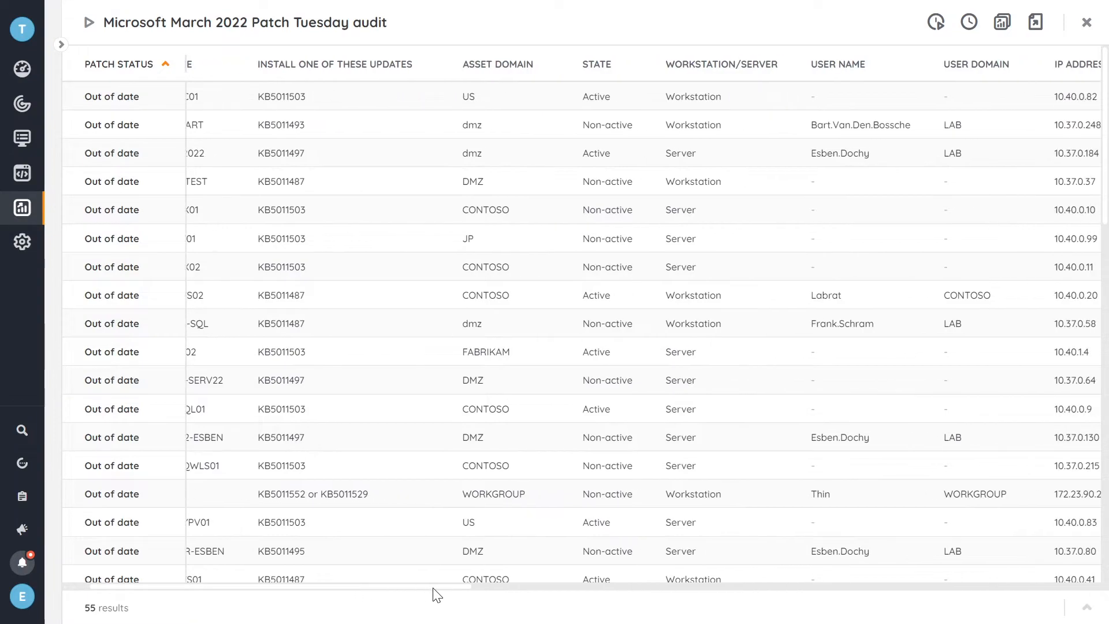
{"action": "scroll", "scroll_direction": "right", "scroll_amount": 3}
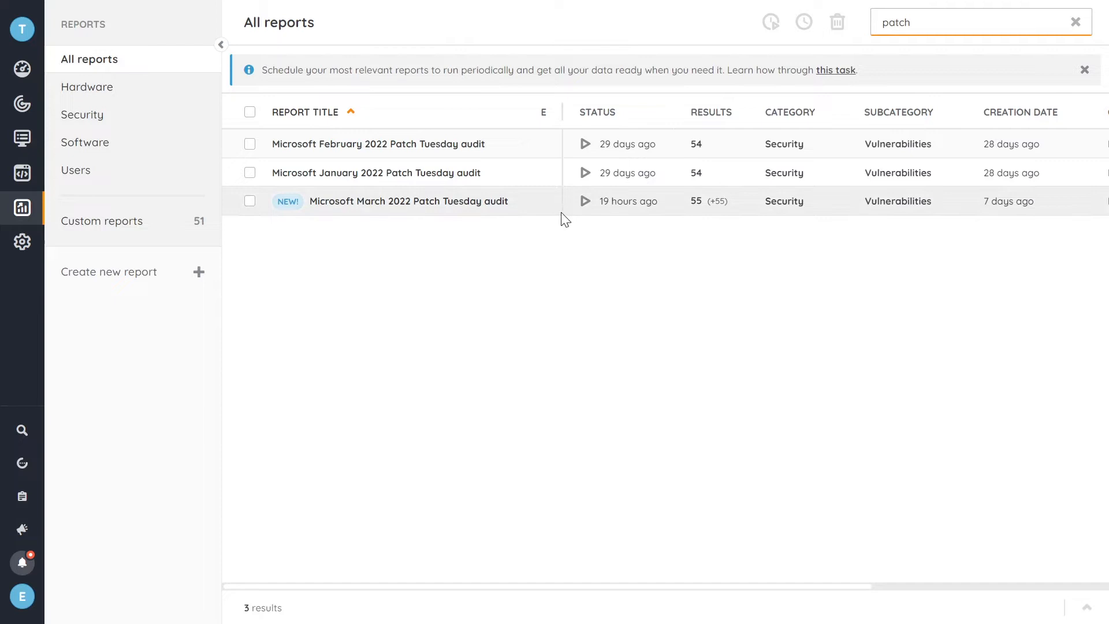
{"action": "mouse_move", "coordinate": [503, 146]}
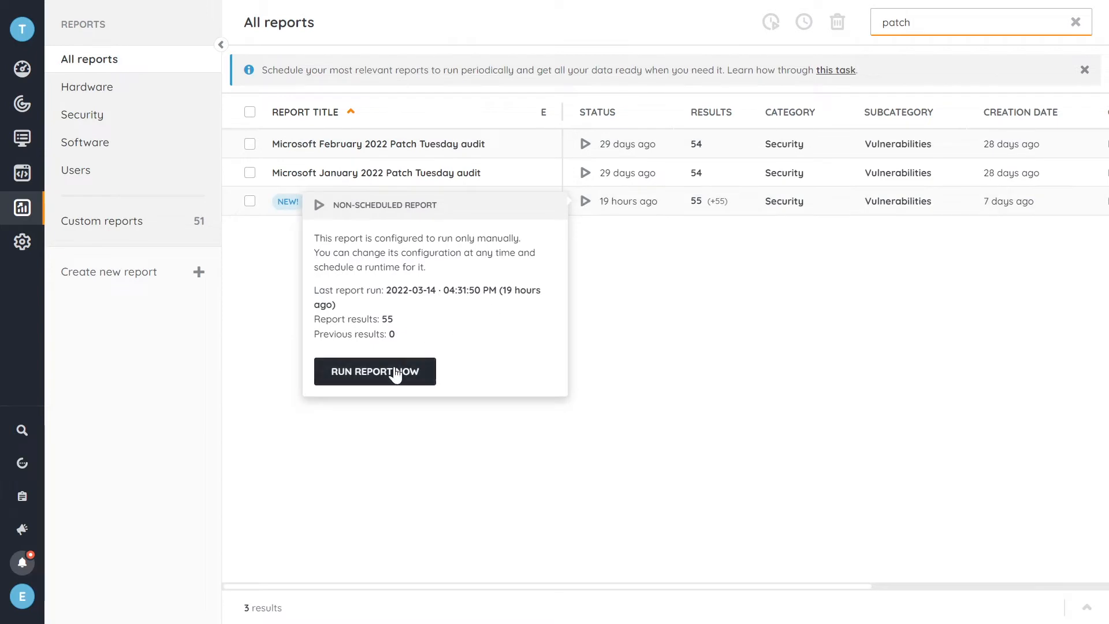
Rerun the March 2022 Patch Tuesday audit, then check its schedule without changing it
{"action": "left_click", "coordinate": [374, 372]}
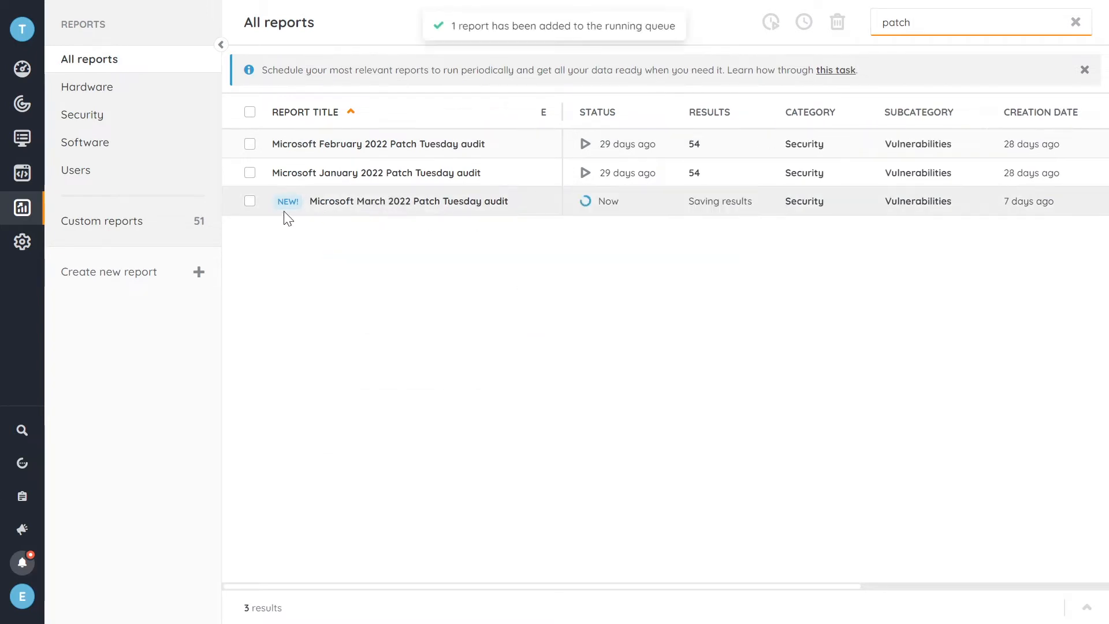
{"action": "left_click", "coordinate": [250, 201]}
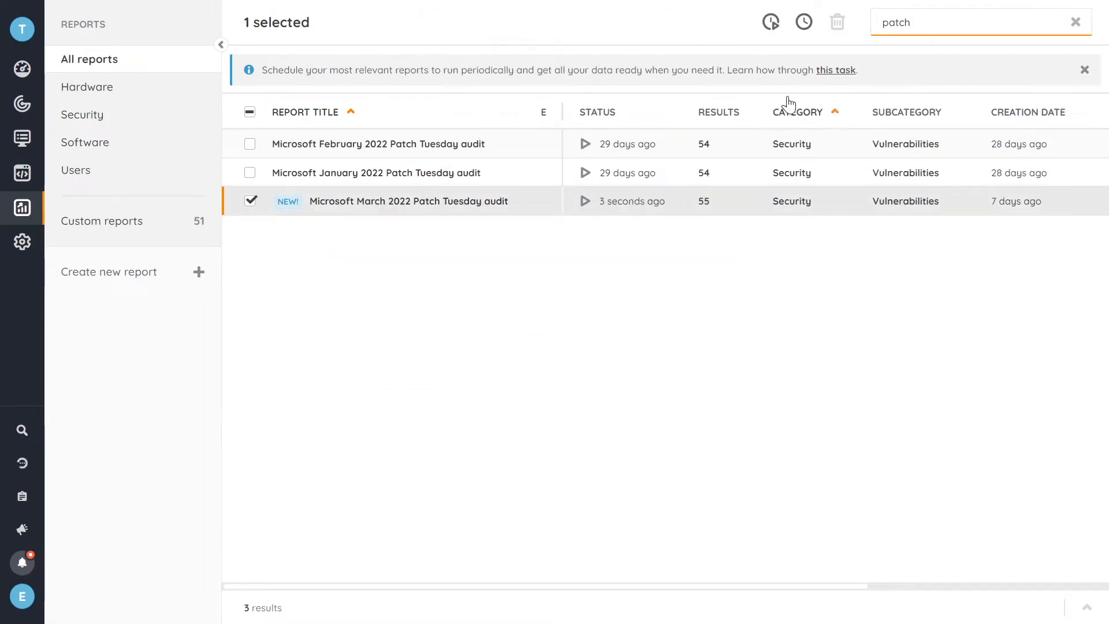
{"action": "left_click", "coordinate": [771, 22]}
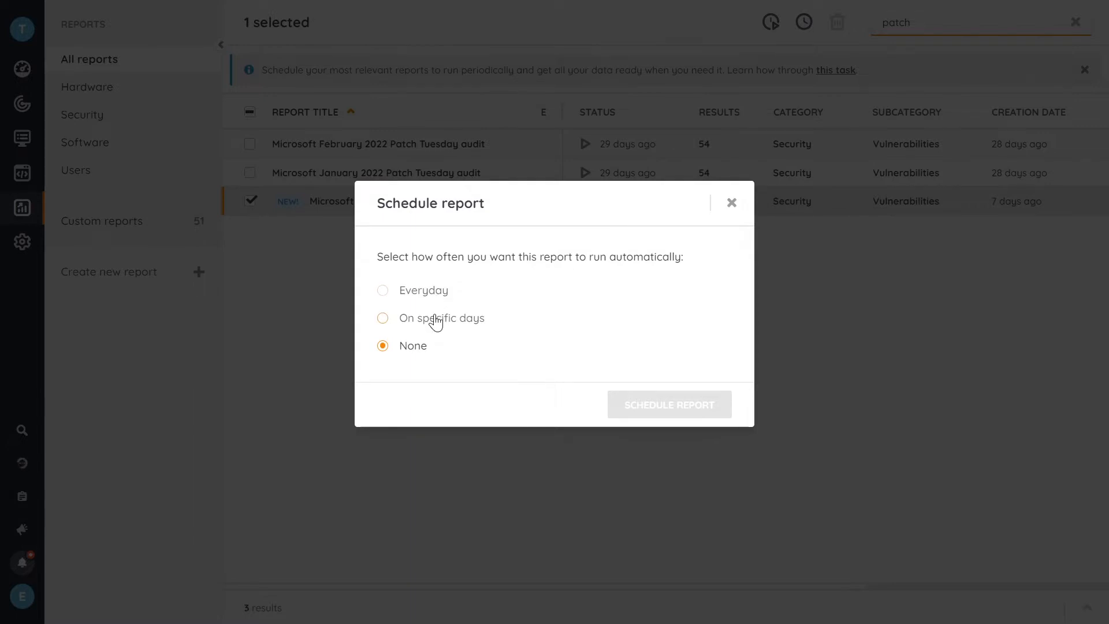
{"action": "left_click", "coordinate": [731, 202]}
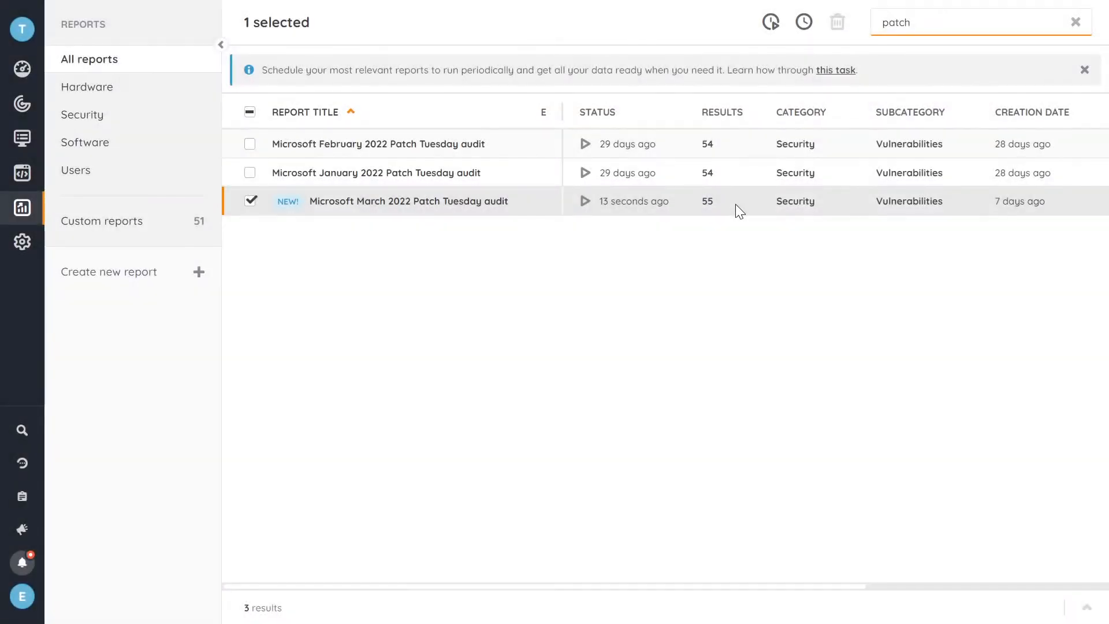
{"action": "mouse_move", "coordinate": [703, 298]}
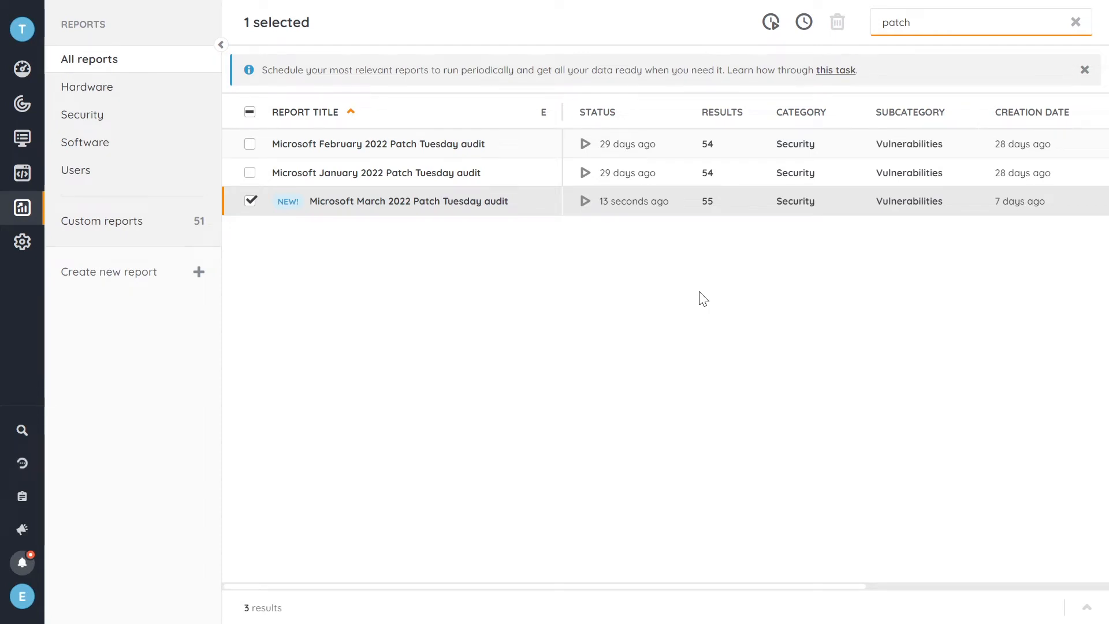
{"action": "mouse_move", "coordinate": [180, 302]}
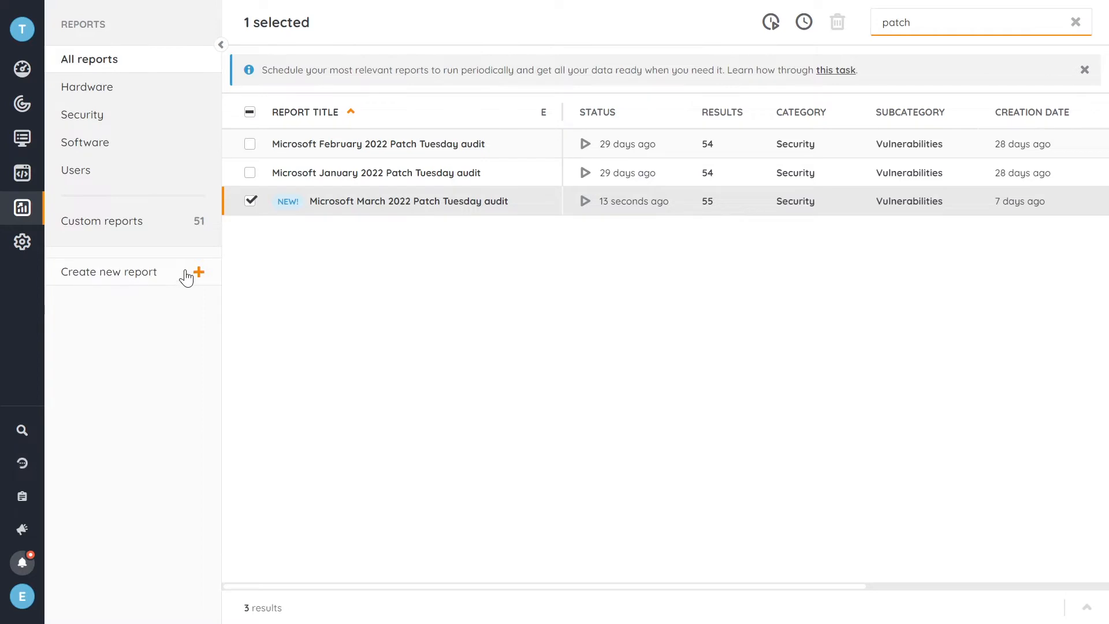
Start a new report based on the Device and software collection
{"action": "left_click", "coordinate": [109, 272]}
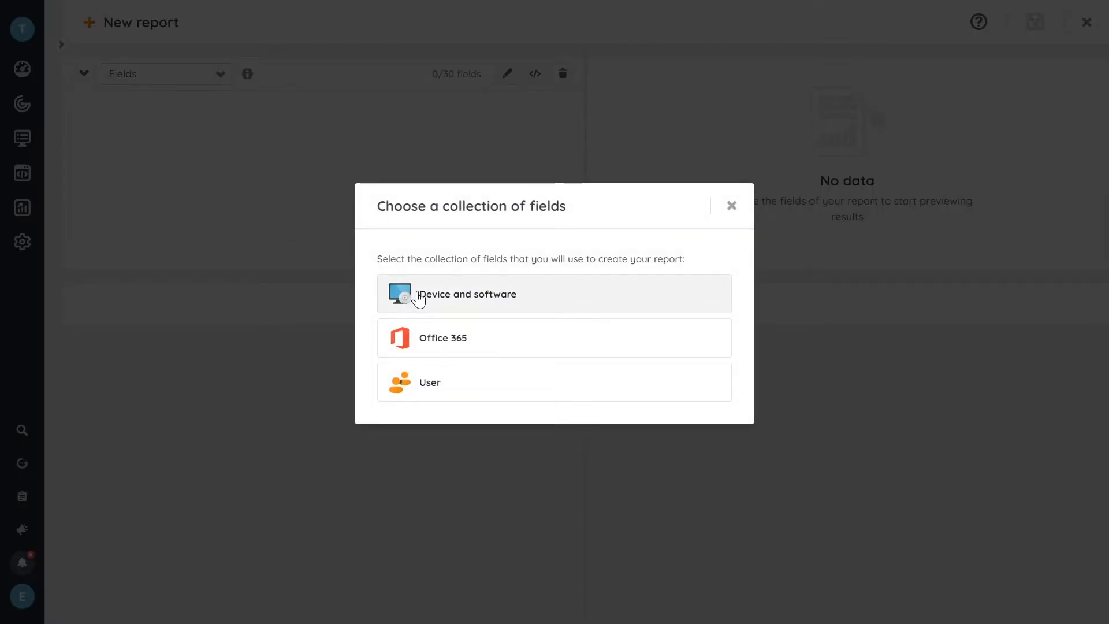
{"action": "mouse_move", "coordinate": [486, 305]}
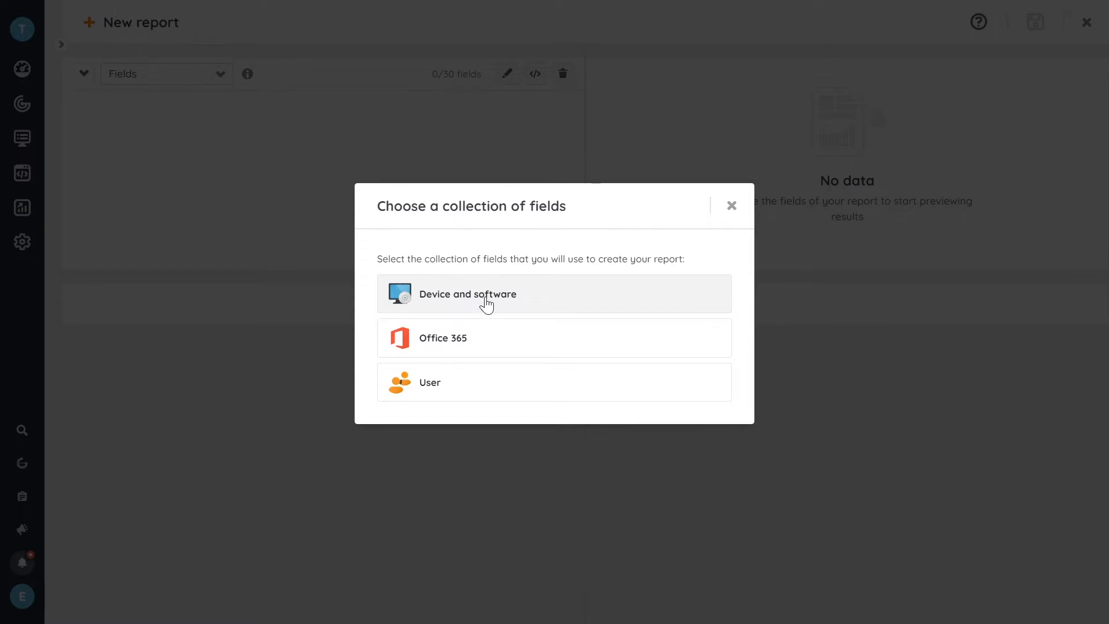
{"action": "left_click", "coordinate": [484, 294]}
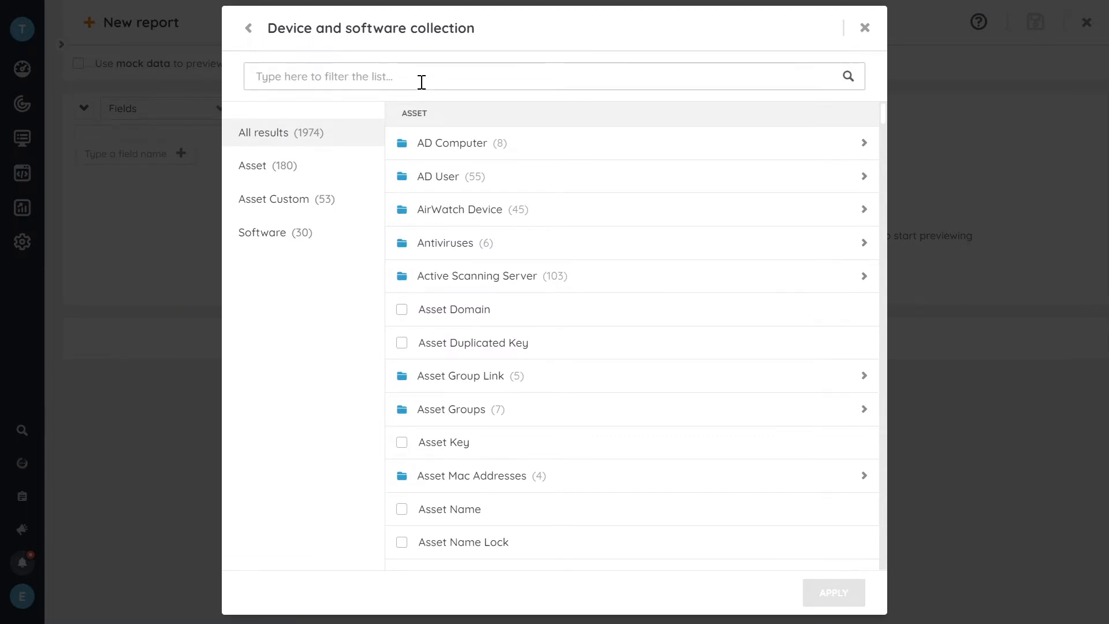
Add the Asset Name, Asset Type, IP Address and Mac fields, then search for 'asset domain'
{"action": "type", "text": "asset name"}
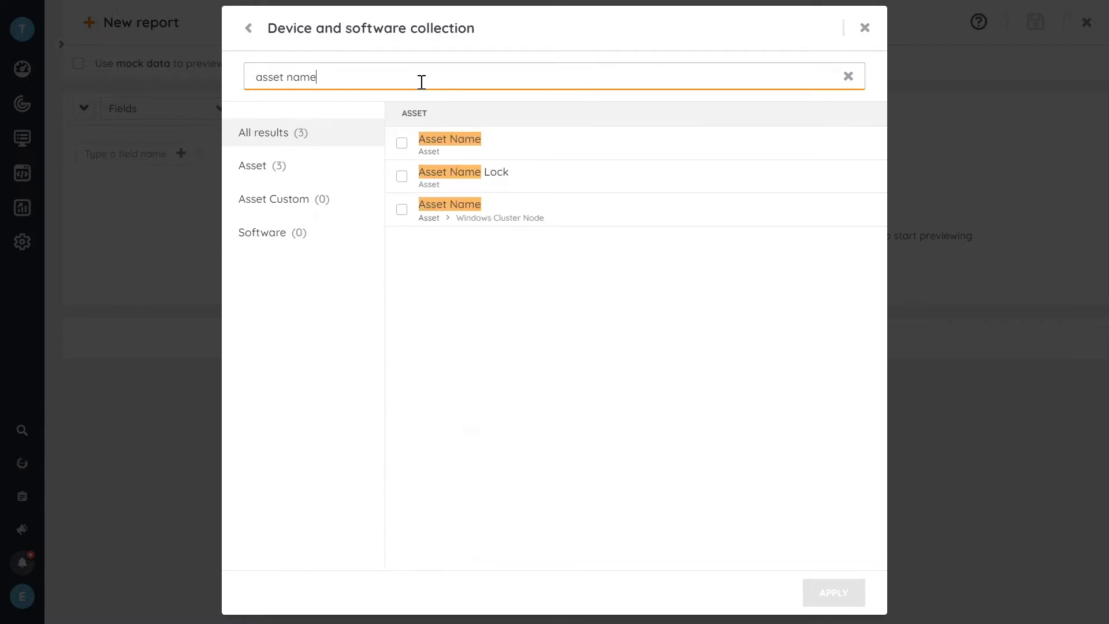
{"action": "left_click", "coordinate": [401, 144]}
{"action": "type", "text": "typ"}
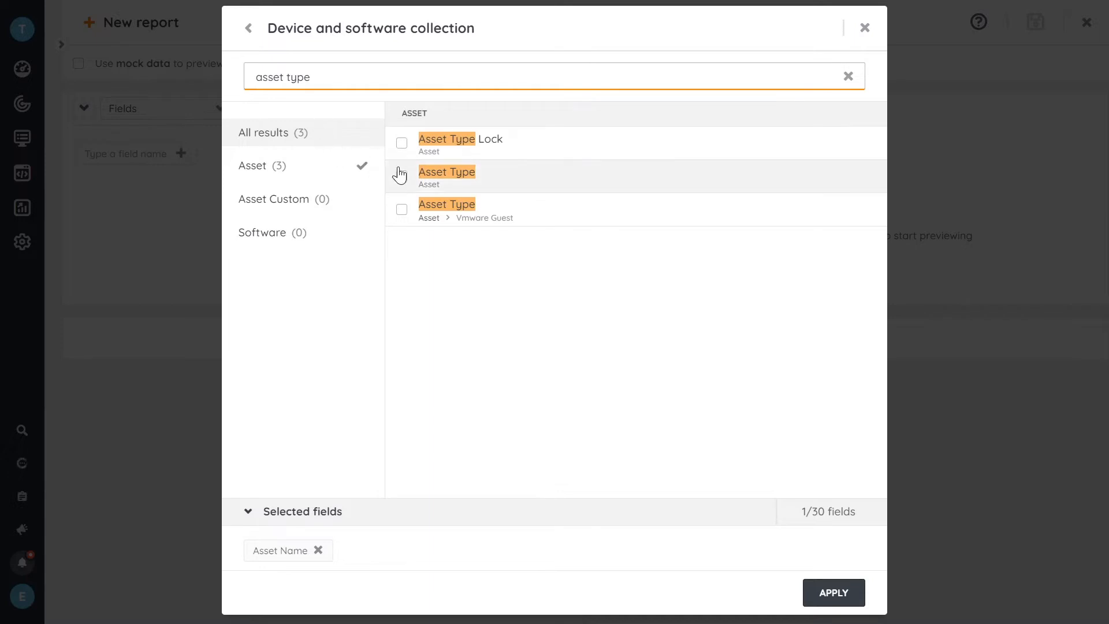
{"action": "left_click", "coordinate": [401, 175]}
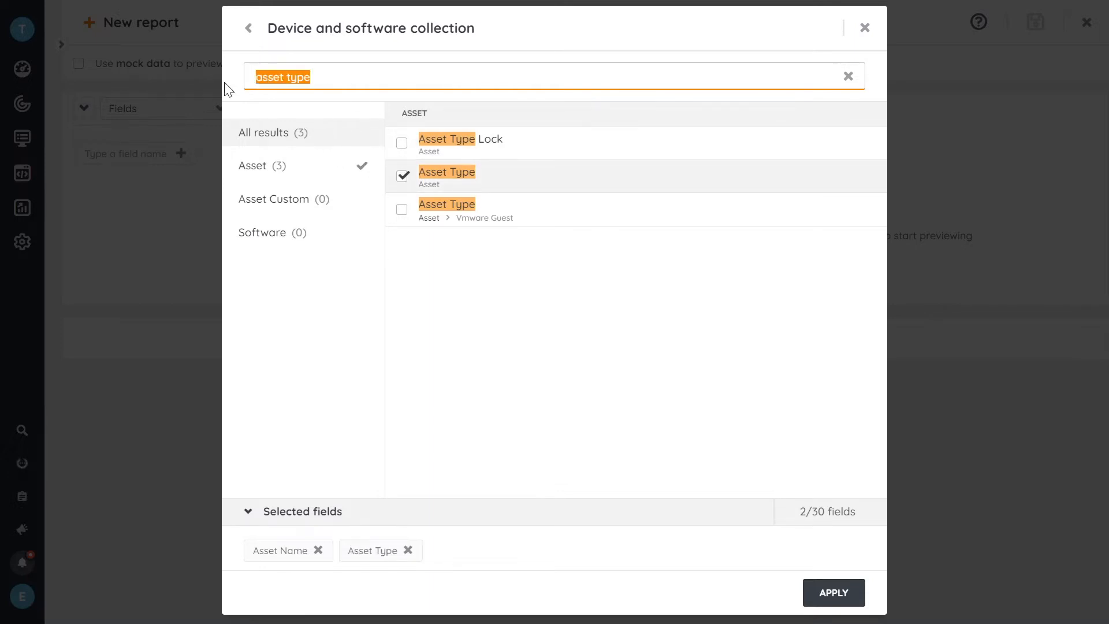
{"action": "type", "text": "ip address"}
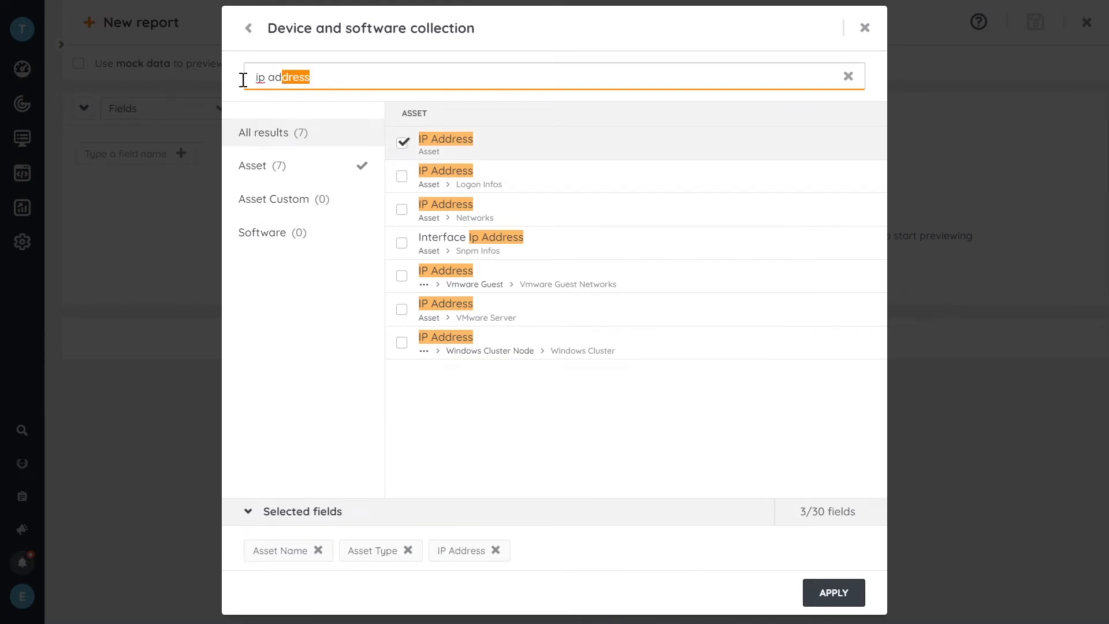
{"action": "type", "text": "mac"}
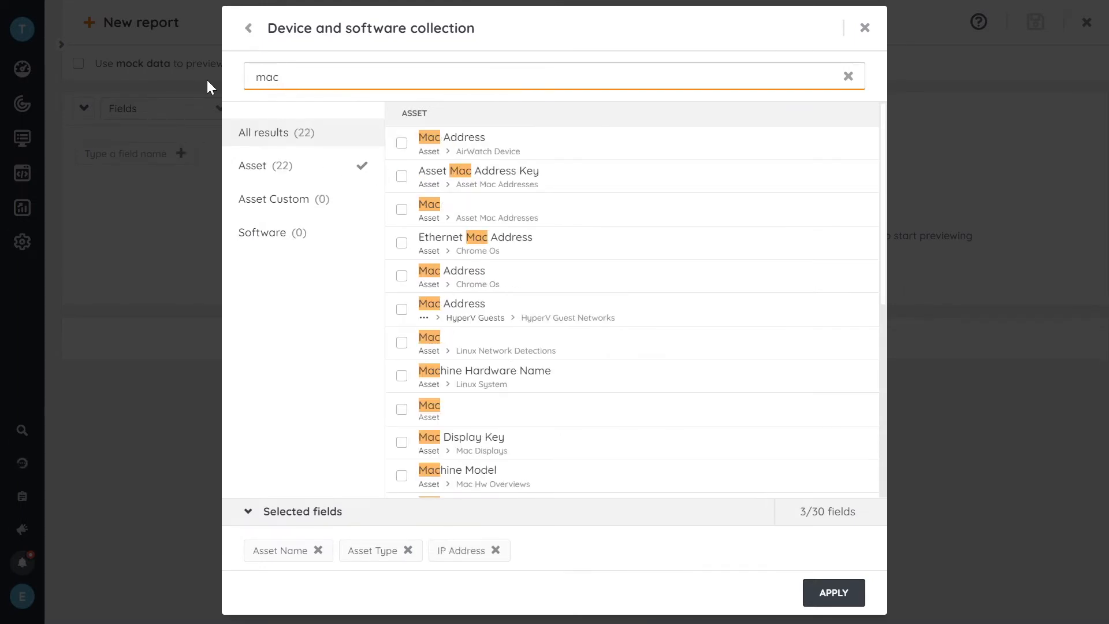
{"action": "mouse_move", "coordinate": [539, 244]}
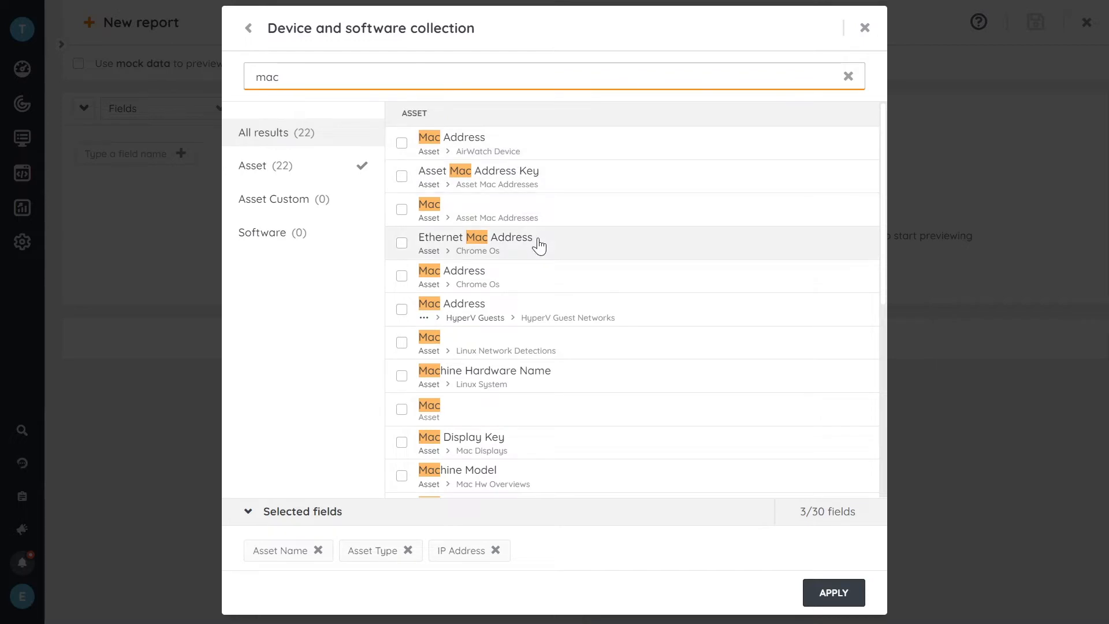
{"action": "mouse_move", "coordinate": [405, 410]}
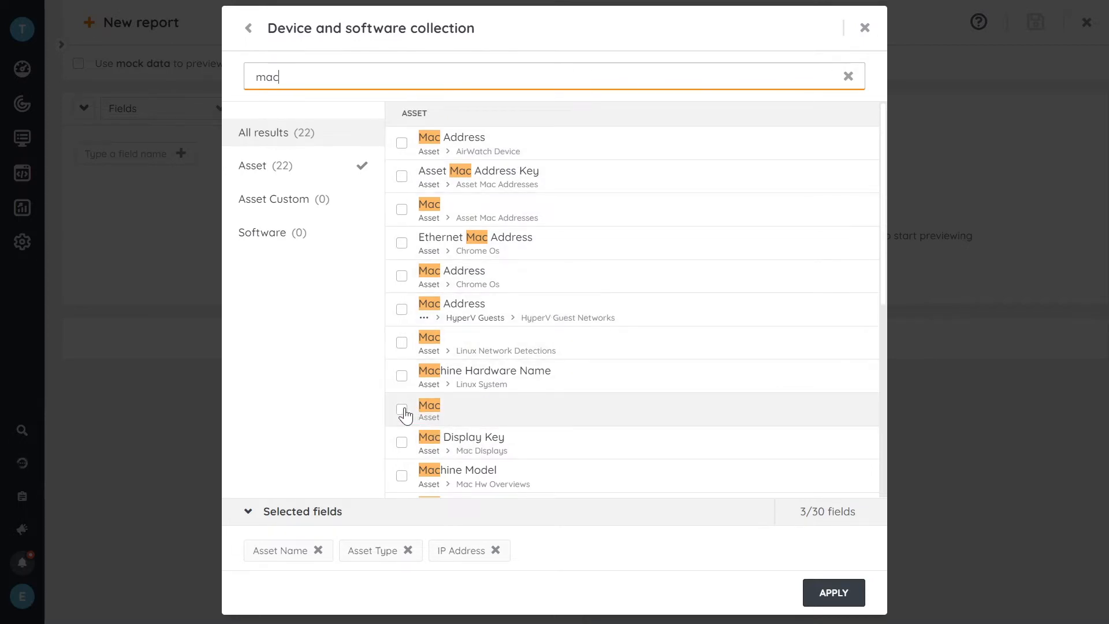
{"action": "left_click", "coordinate": [402, 410]}
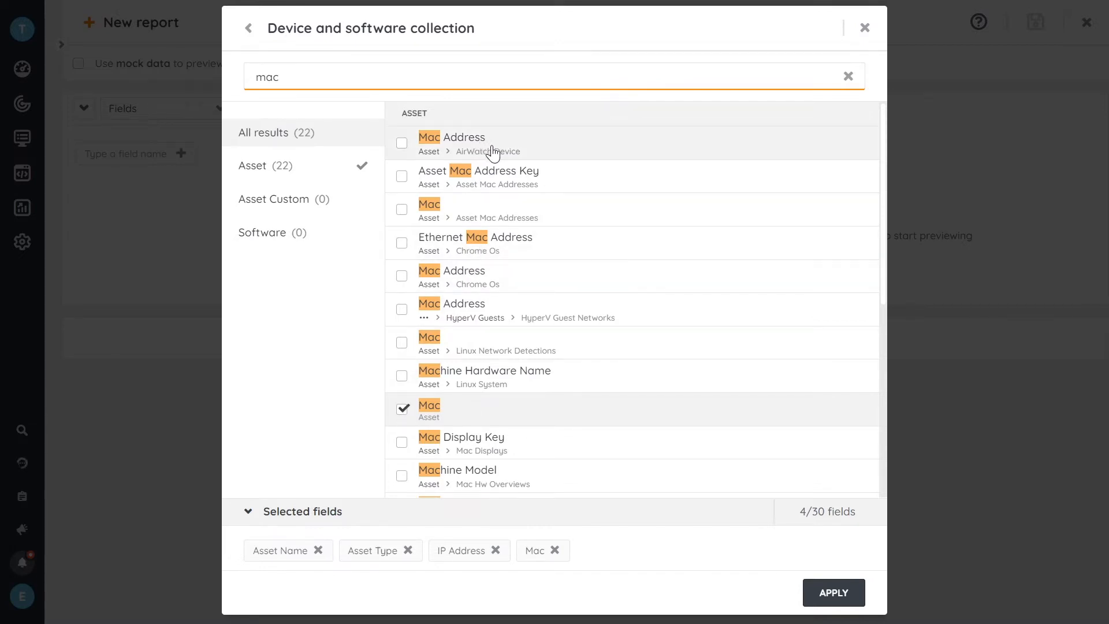
{"action": "mouse_move", "coordinate": [528, 409]}
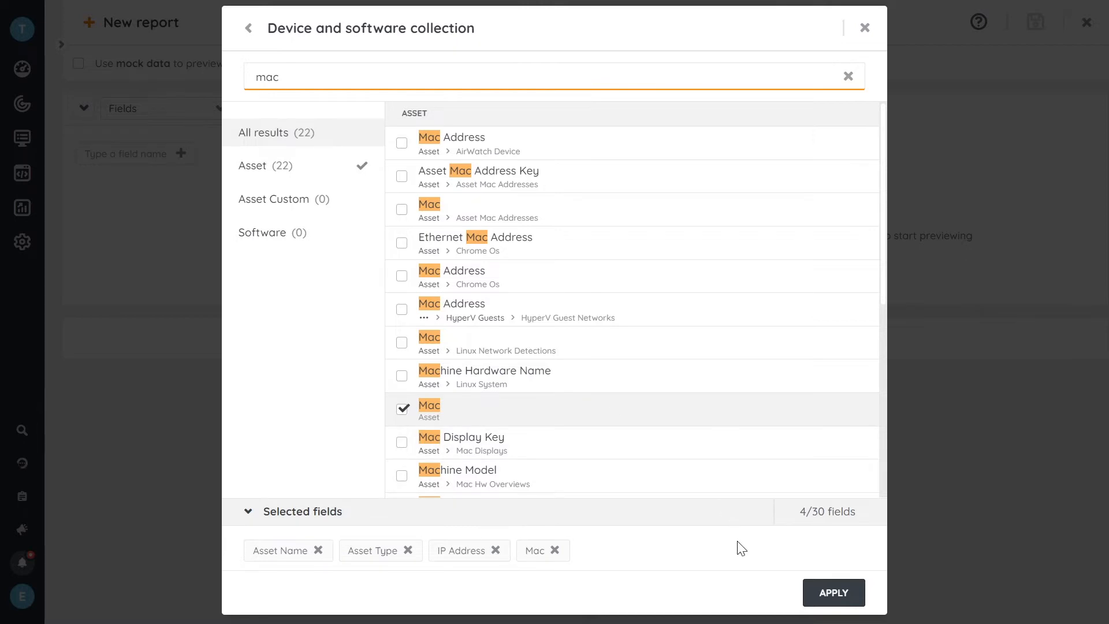
{"action": "left_click", "coordinate": [312, 78]}
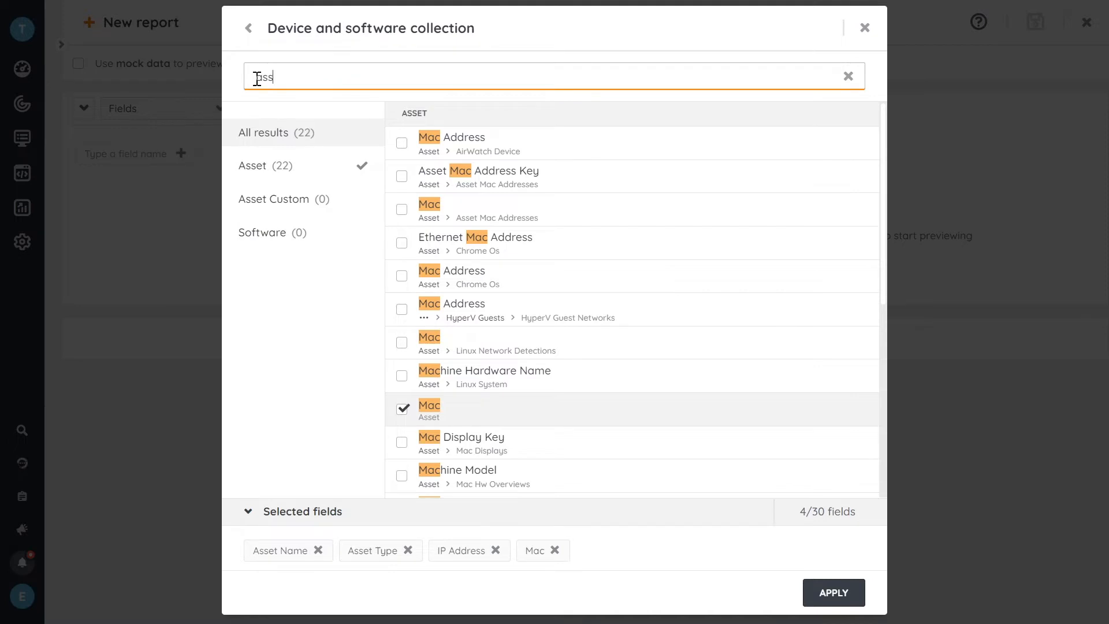
{"action": "type", "text": "asset domai"}
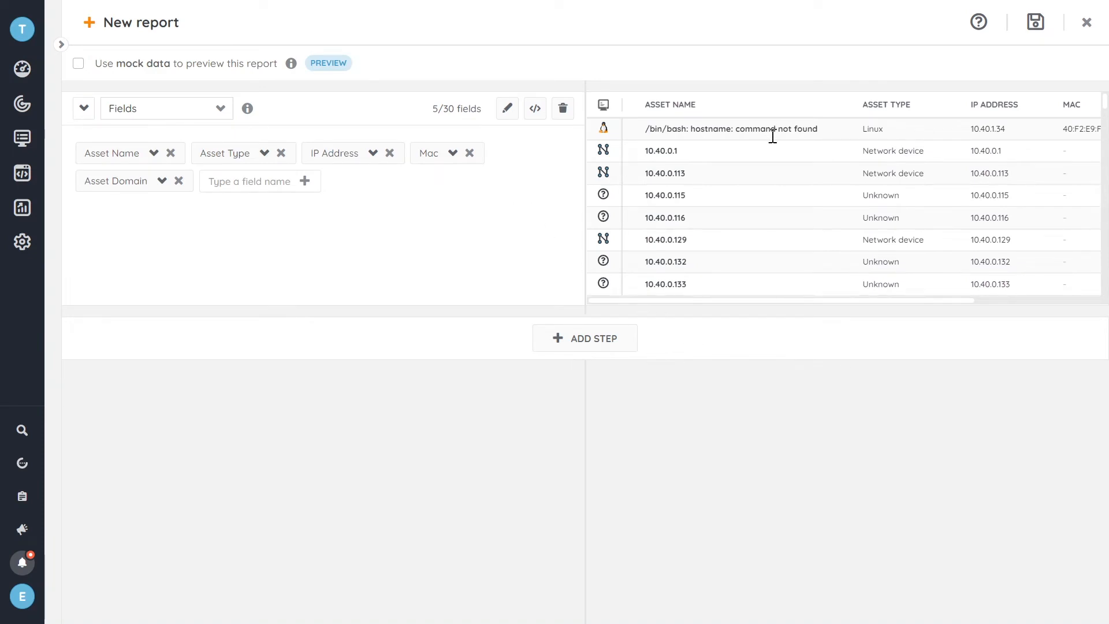
{"action": "mouse_move", "coordinate": [807, 196]}
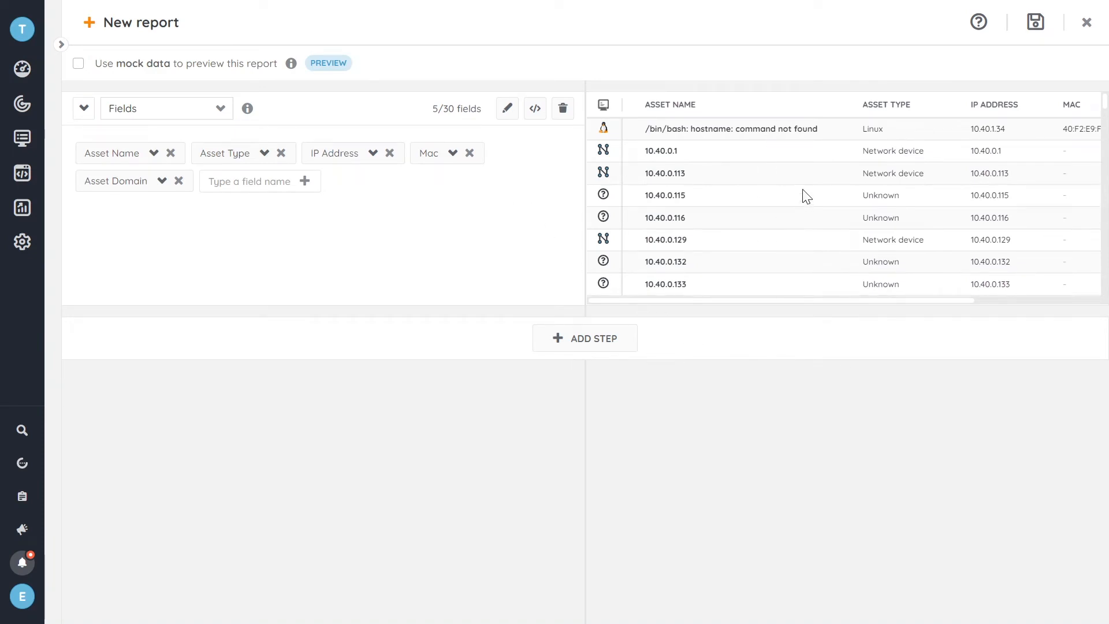
Scroll through the five-field preview of assets with their types, IP addresses and MAC values
{"action": "scroll", "scroll_direction": "down", "scroll_amount": 3}
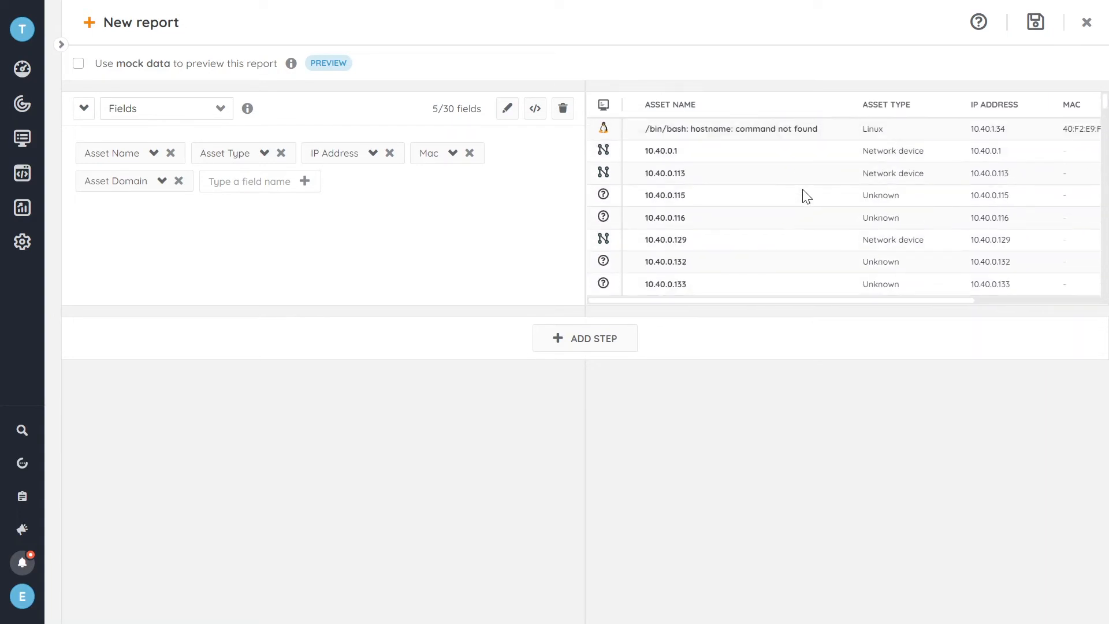
Add a filter step keeping only assets whose Asset Type equals Windows
{"action": "left_click", "coordinate": [585, 337]}
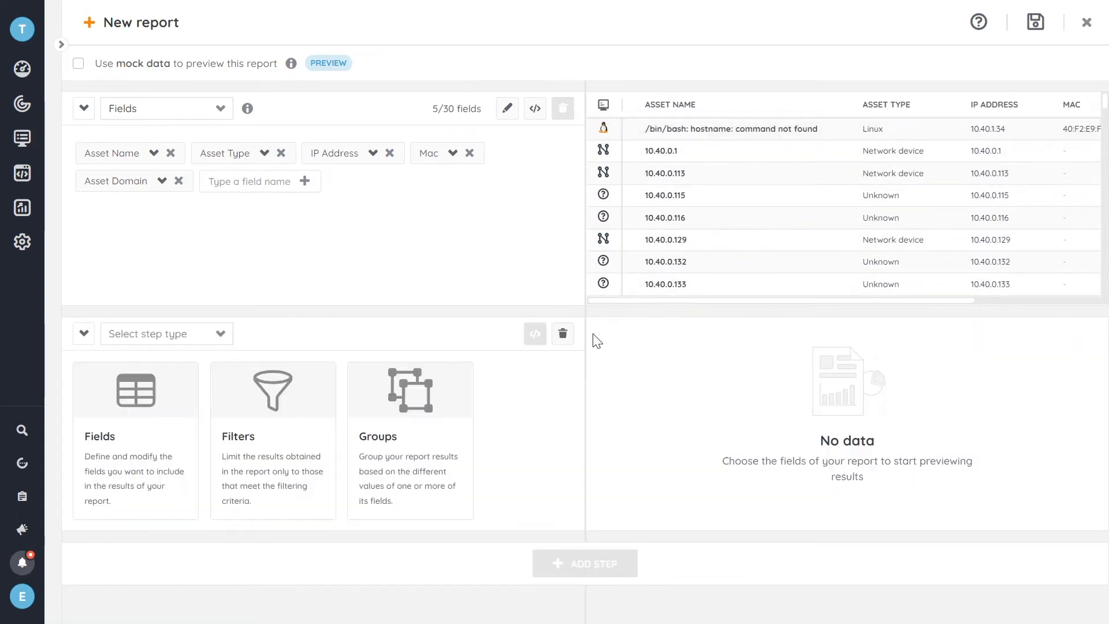
{"action": "mouse_move", "coordinate": [239, 440]}
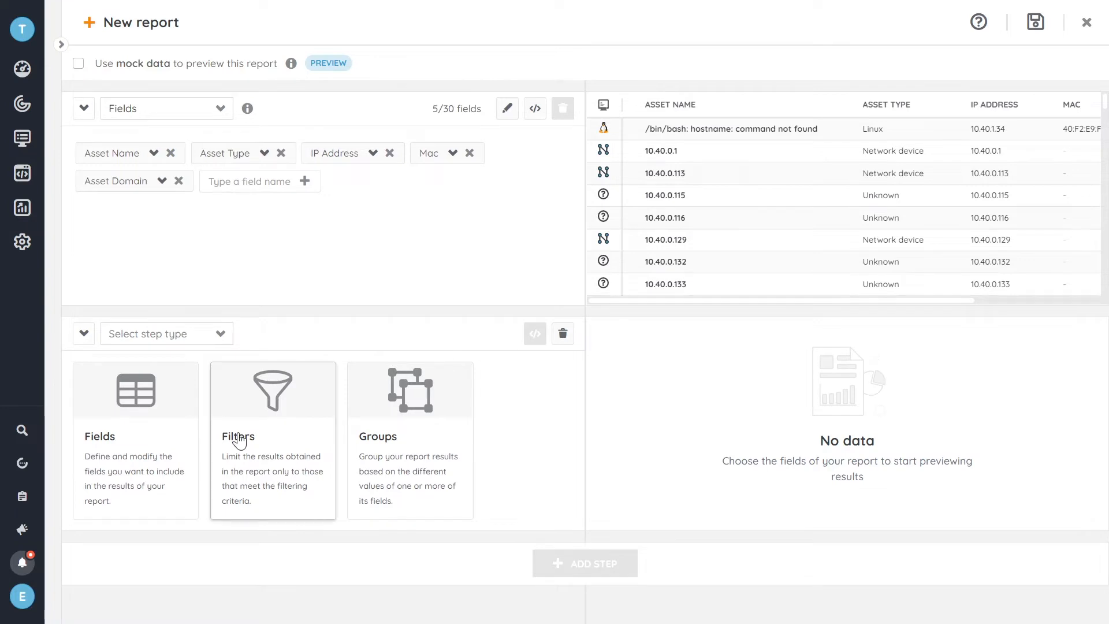
{"action": "left_click", "coordinate": [273, 390]}
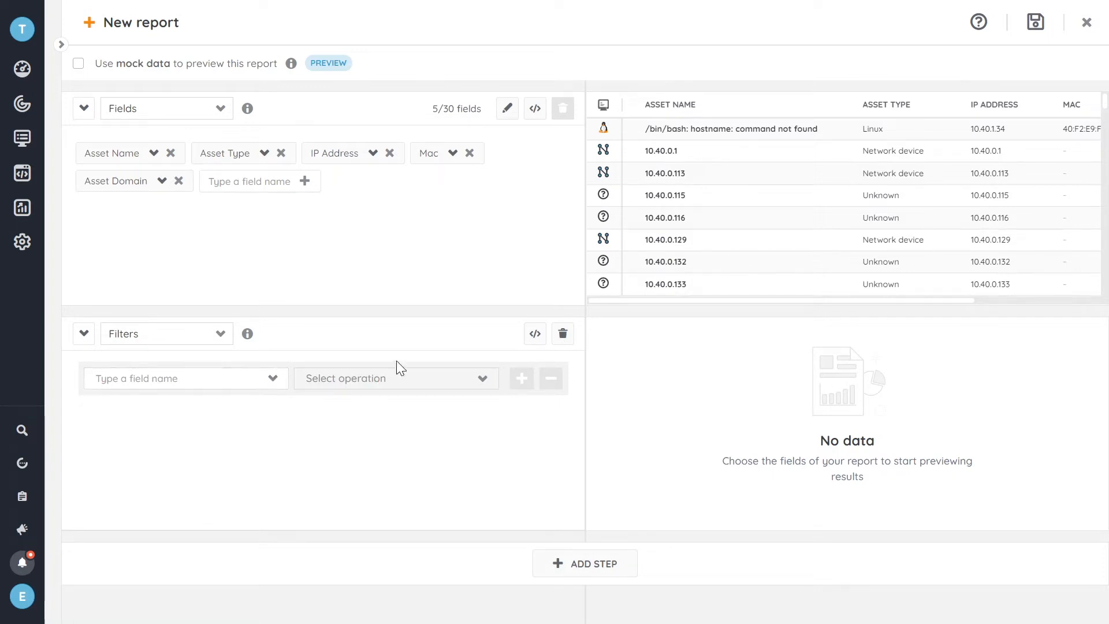
{"action": "left_click", "coordinate": [186, 378]}
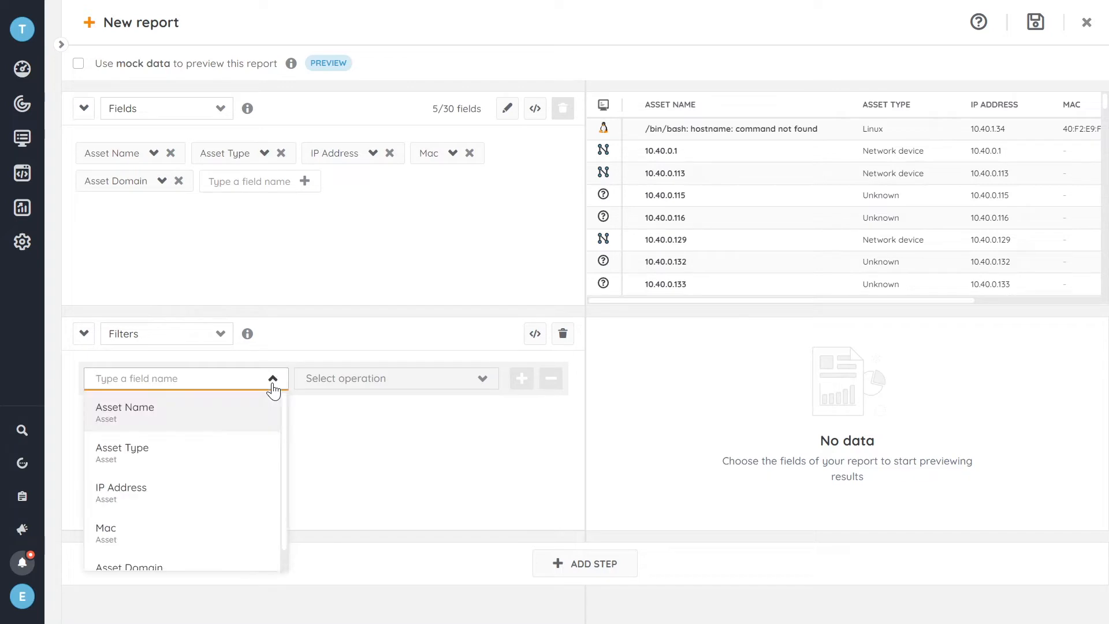
{"action": "left_click", "coordinate": [122, 447]}
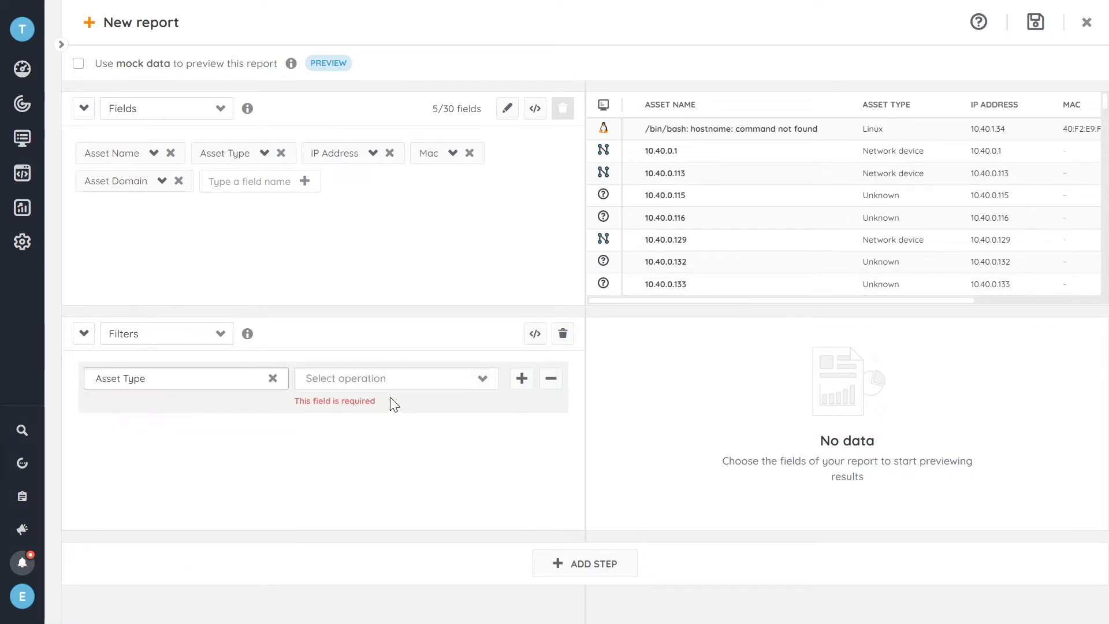
{"action": "left_click", "coordinate": [395, 379]}
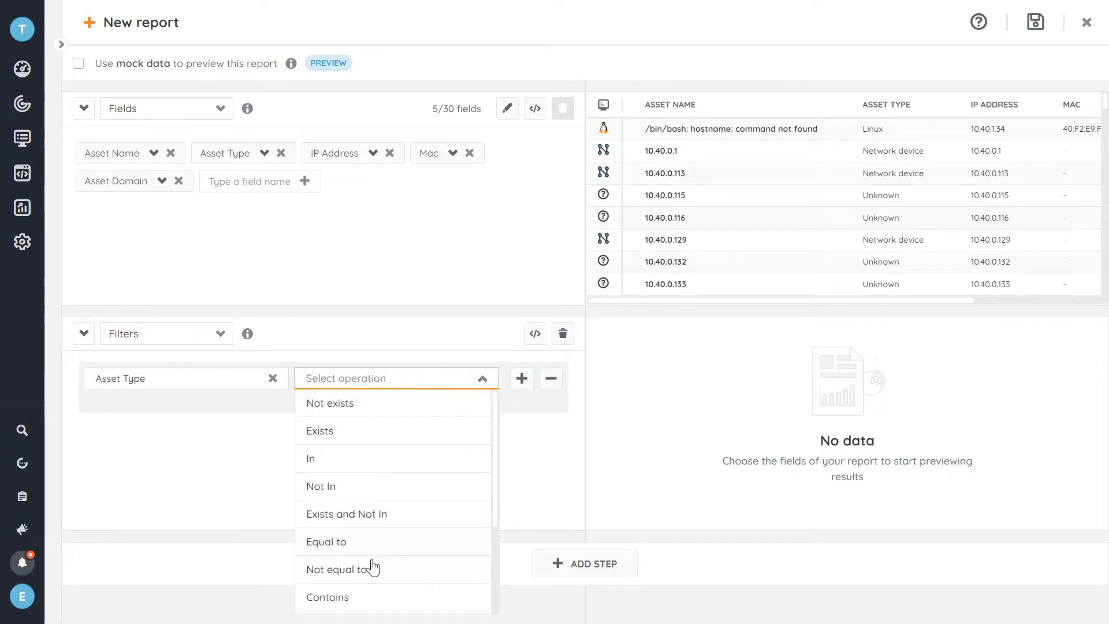
{"action": "left_click", "coordinate": [325, 541]}
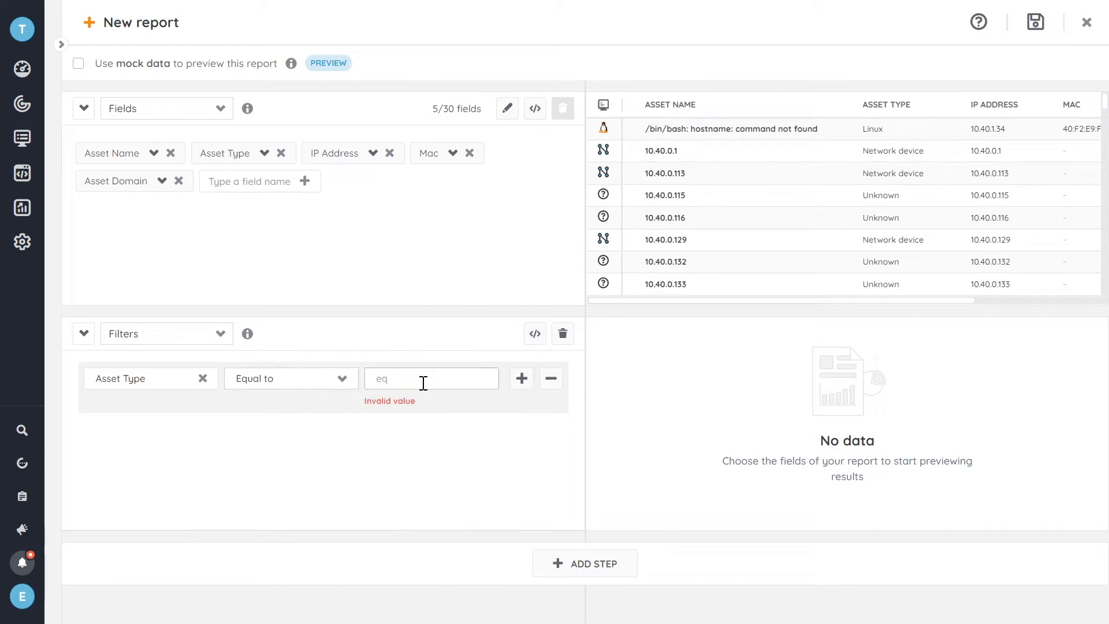
{"action": "type", "text": "Windows"}
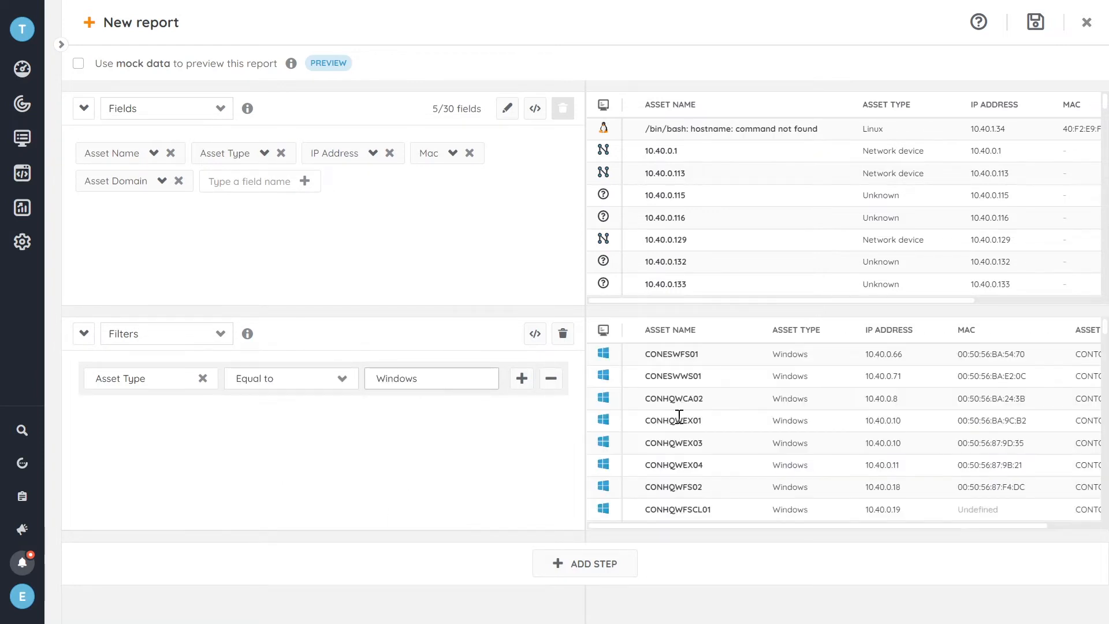
{"action": "mouse_move", "coordinate": [761, 396]}
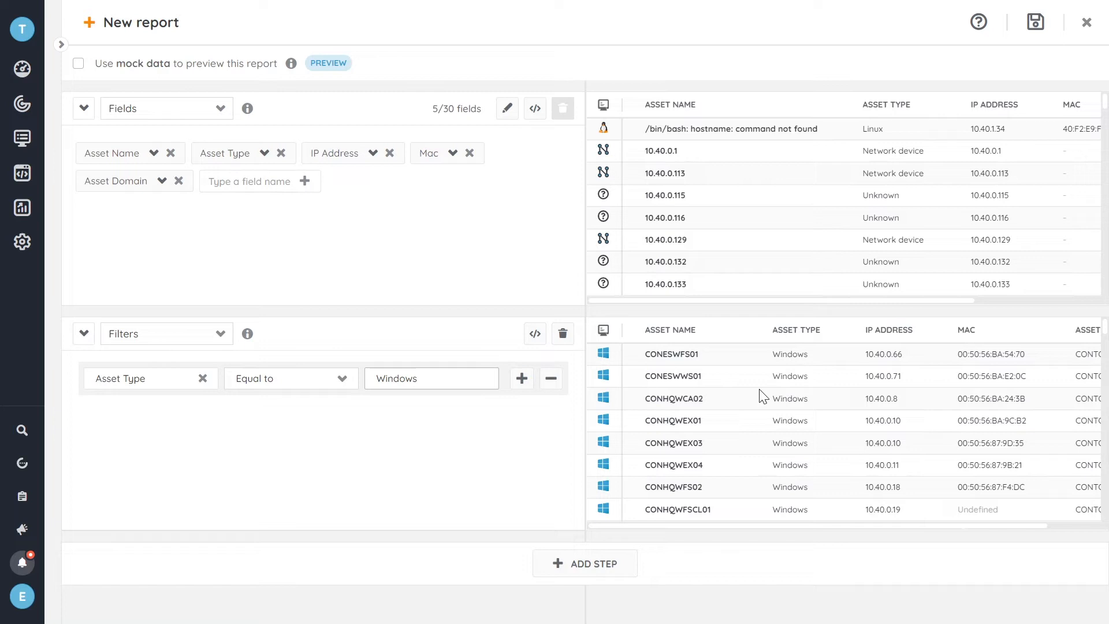
{"action": "scroll", "scroll_direction": "down", "scroll_amount": 3}
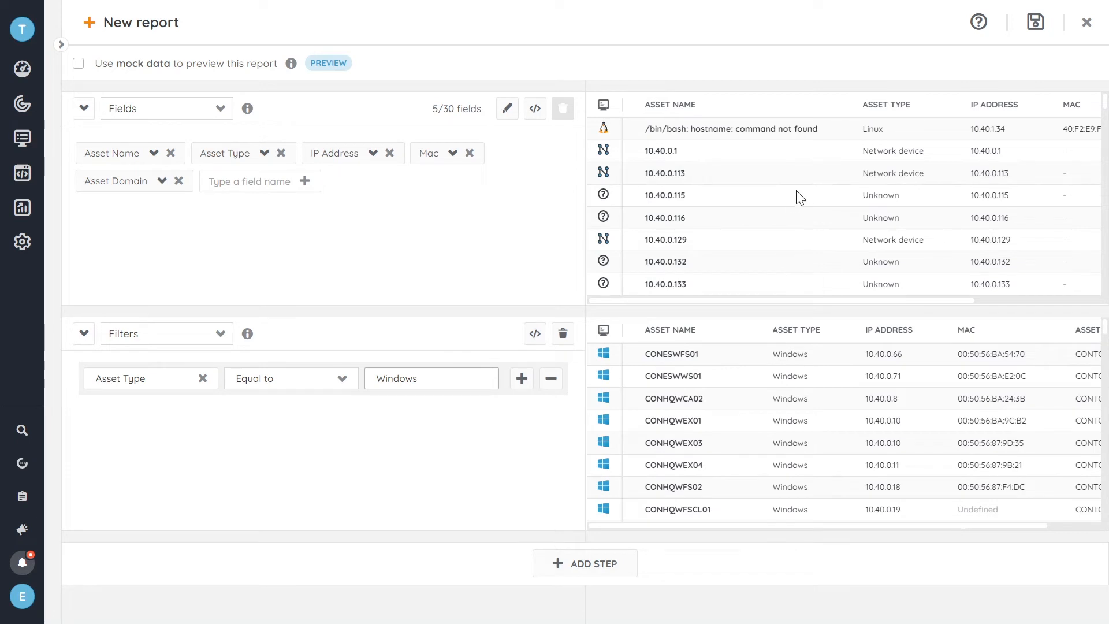
{"action": "scroll", "scroll_direction": "down", "scroll_amount": 3}
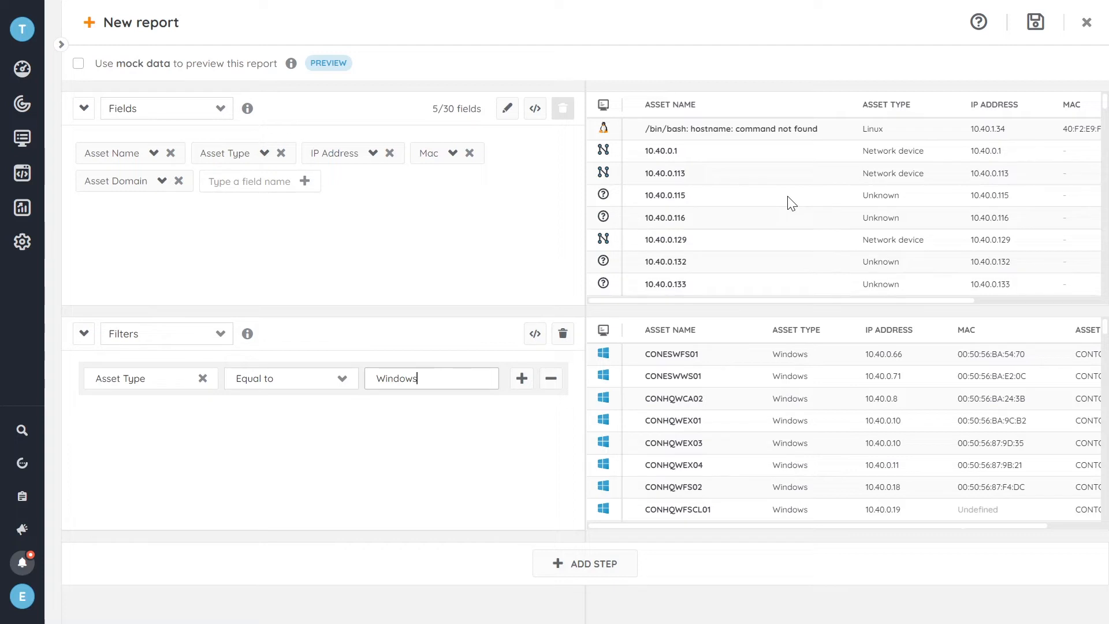
{"action": "mouse_move", "coordinate": [716, 380]}
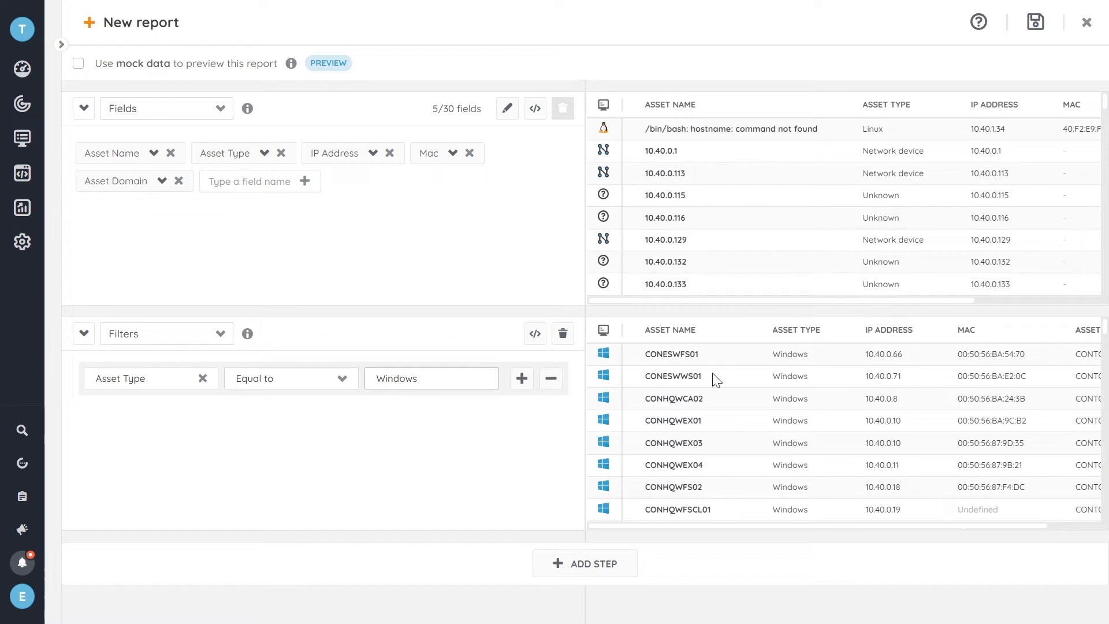
{"action": "mouse_move", "coordinate": [503, 466]}
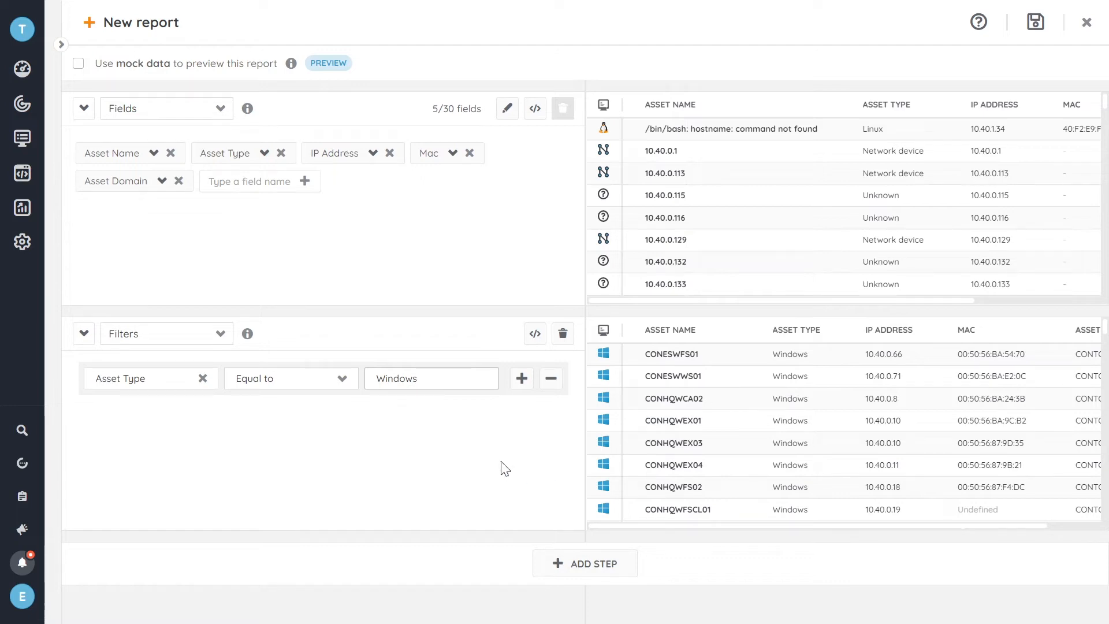
Group the Windows assets by Asset Domain and show the results count per domain
{"action": "left_click", "coordinate": [585, 564]}
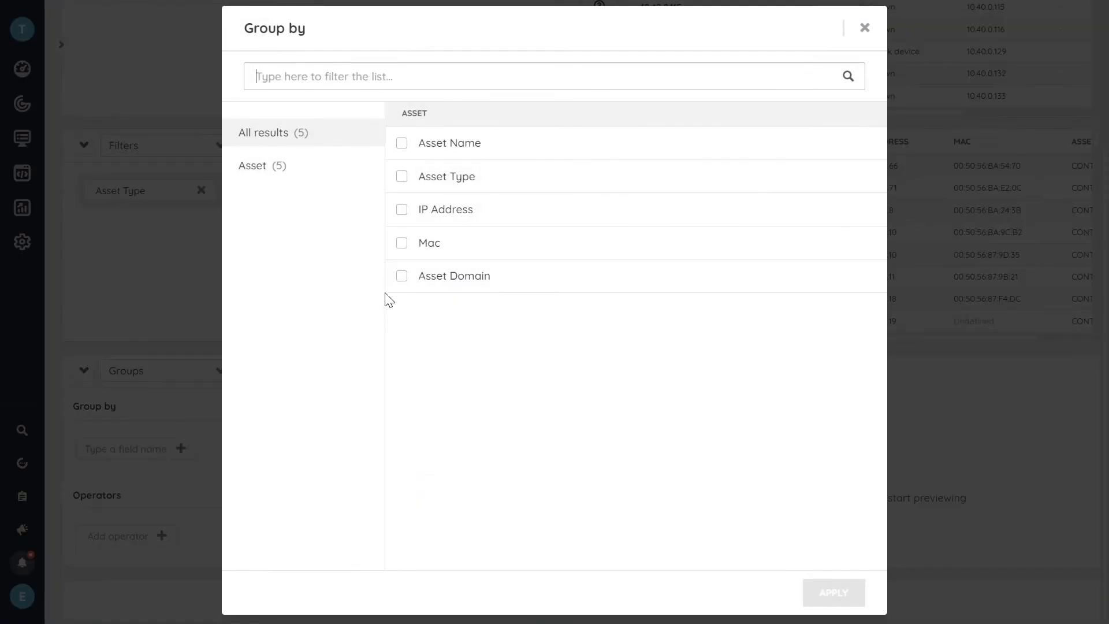
{"action": "left_click", "coordinate": [401, 276]}
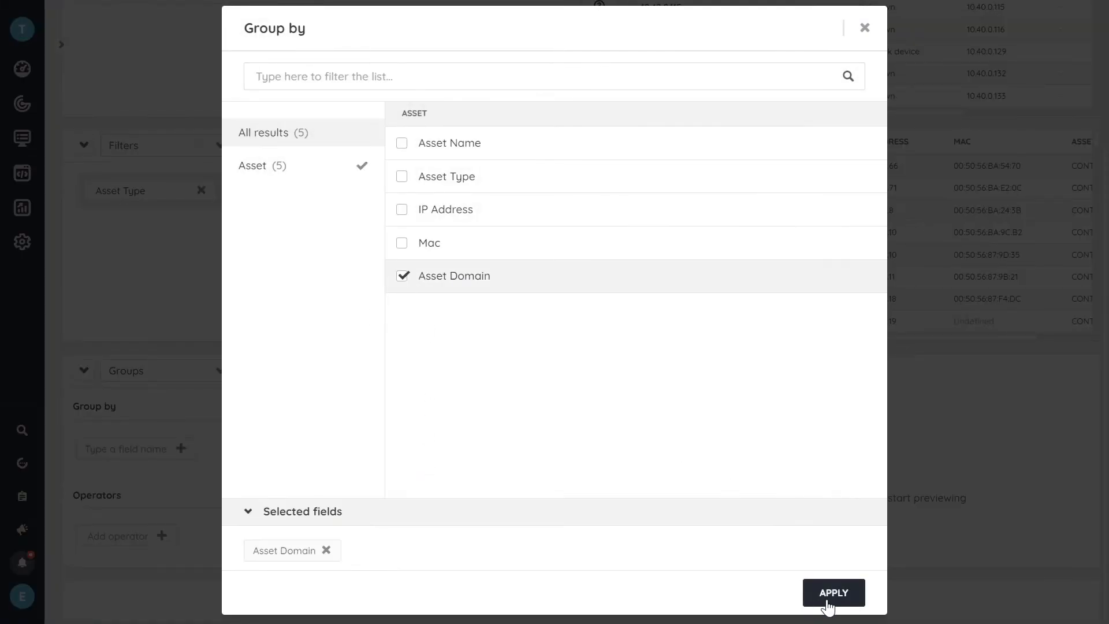
{"action": "left_click", "coordinate": [833, 592]}
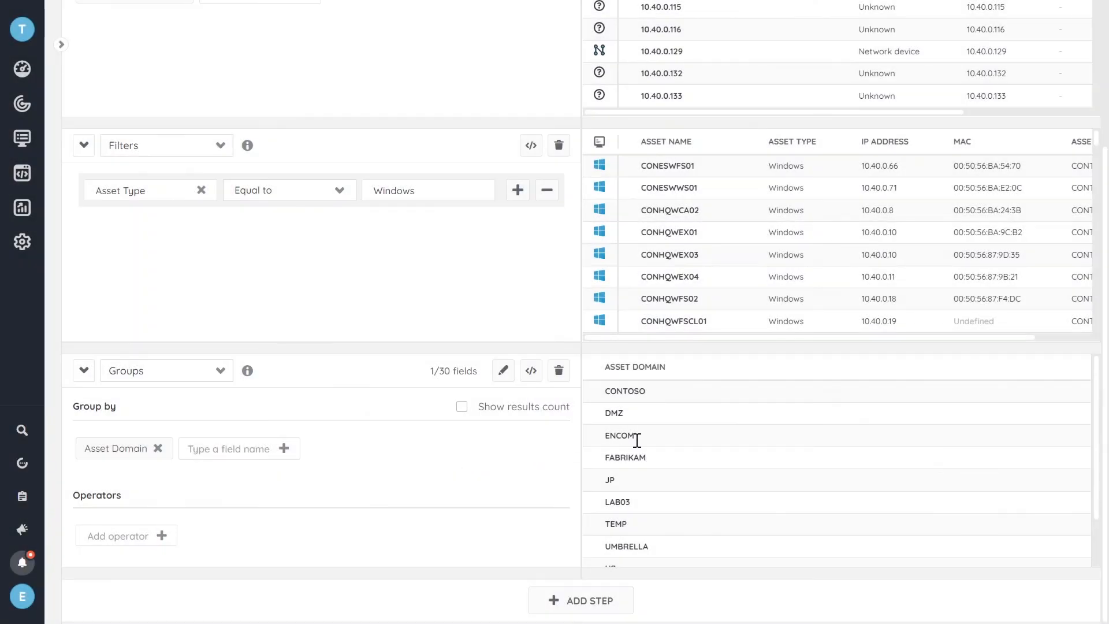
{"action": "mouse_move", "coordinate": [665, 441]}
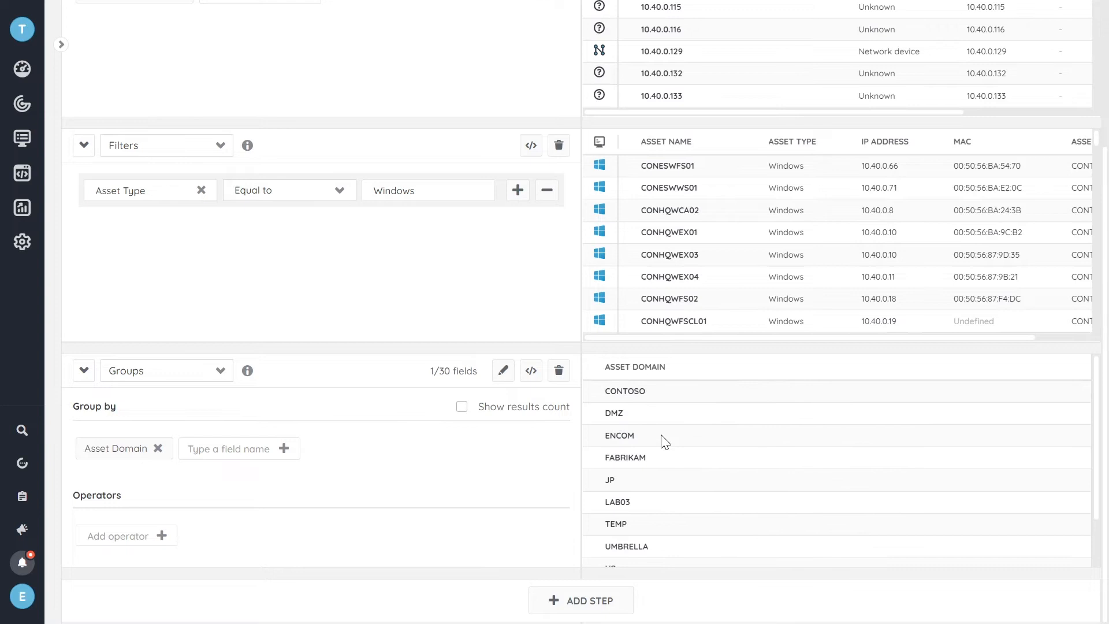
{"action": "mouse_move", "coordinate": [463, 541]}
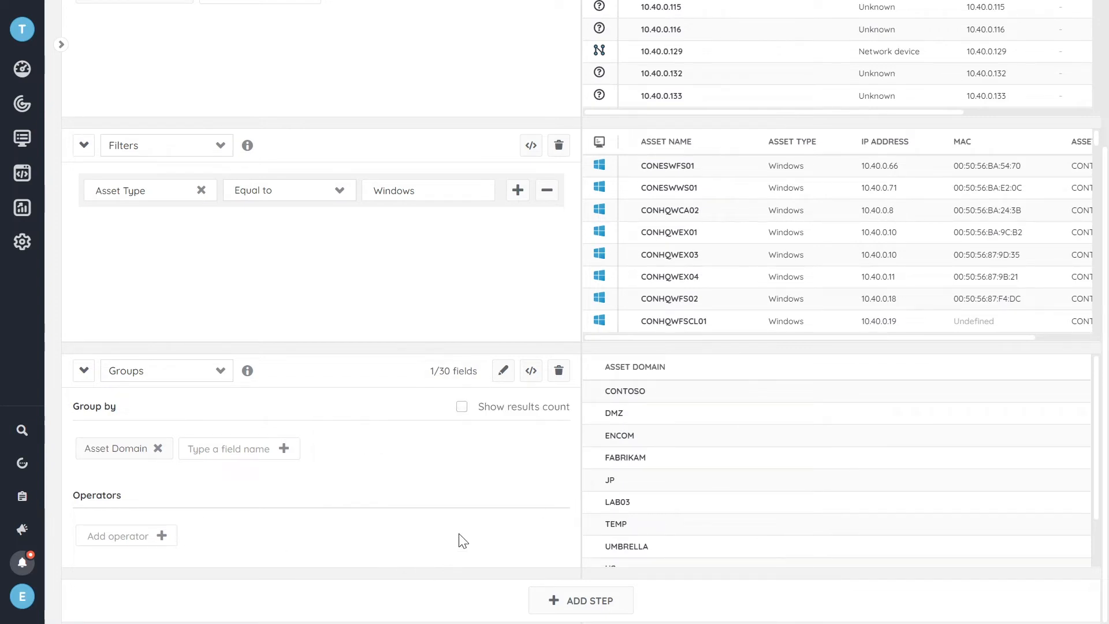
{"action": "left_click", "coordinate": [461, 407]}
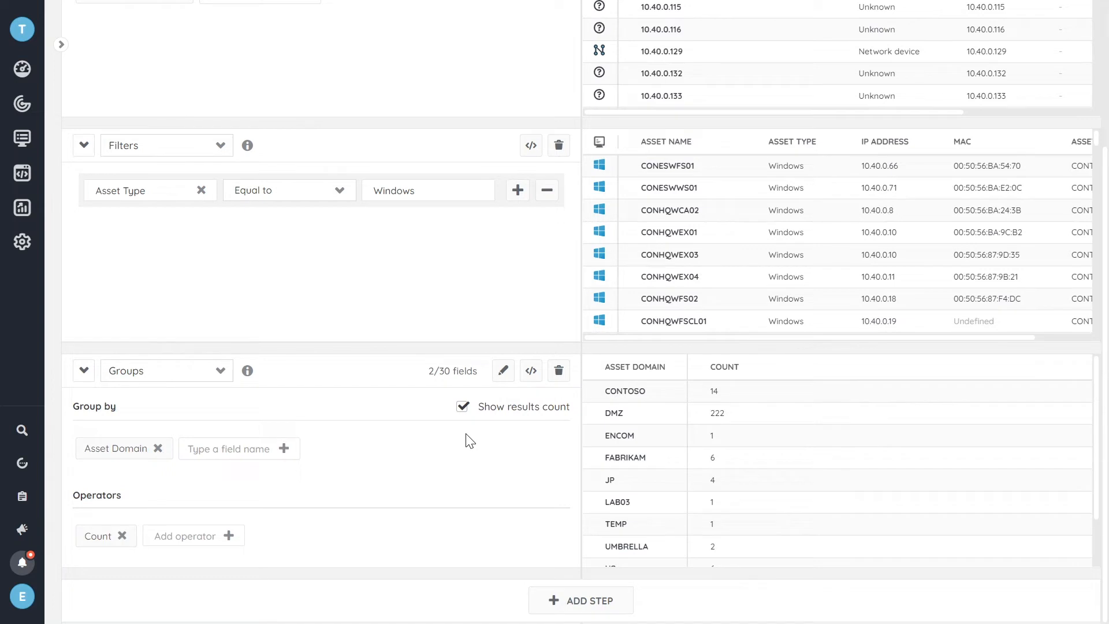
{"action": "mouse_move", "coordinate": [705, 404]}
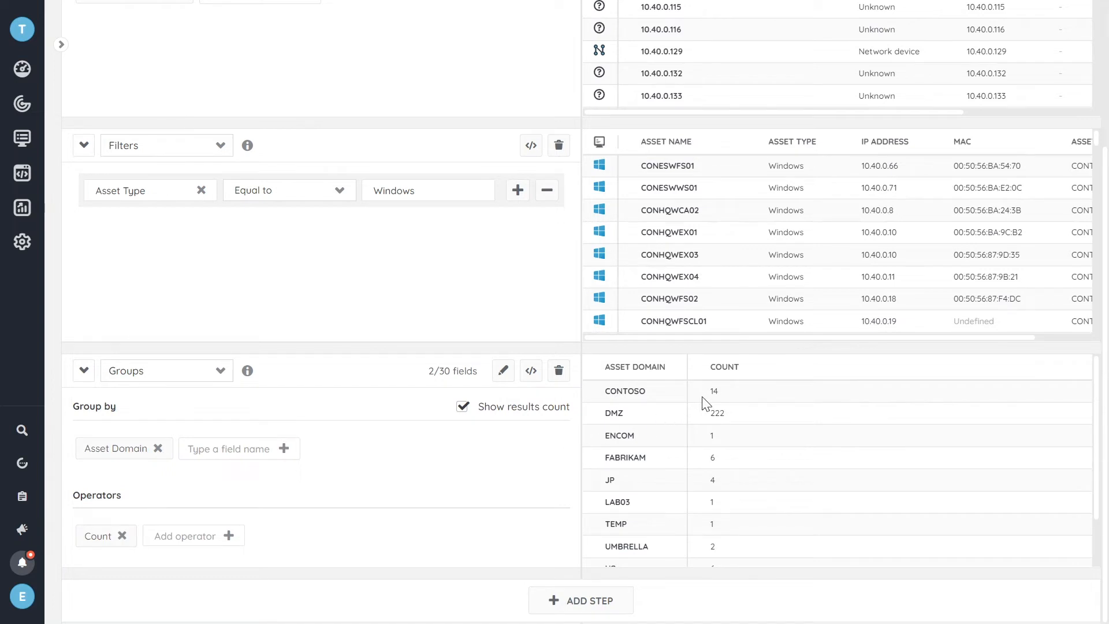
{"action": "mouse_move", "coordinate": [701, 429]}
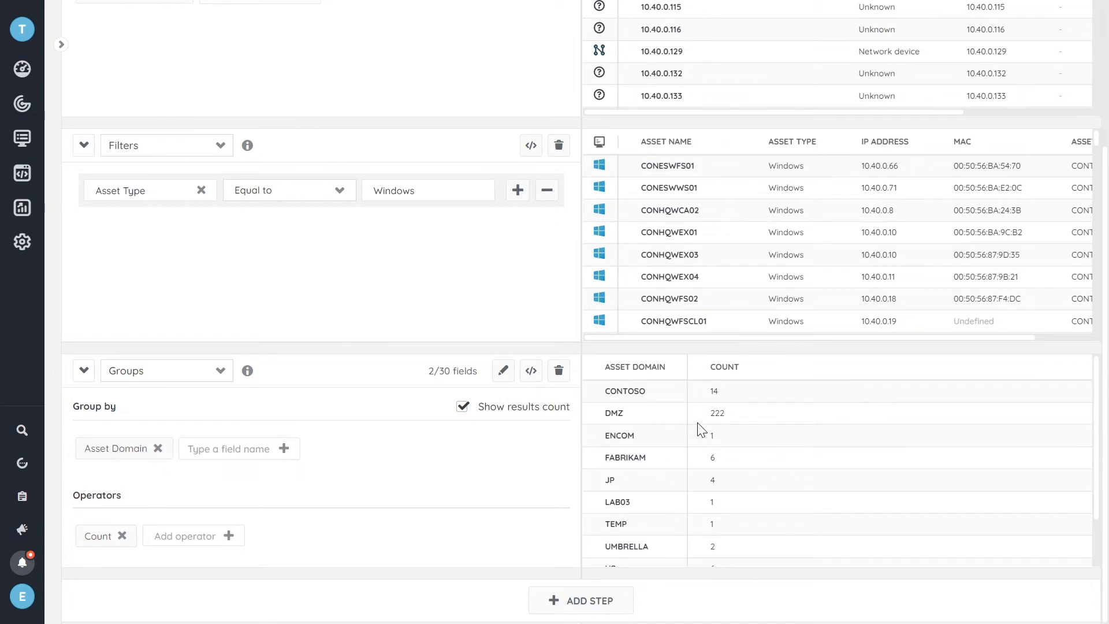
{"action": "mouse_move", "coordinate": [487, 478]}
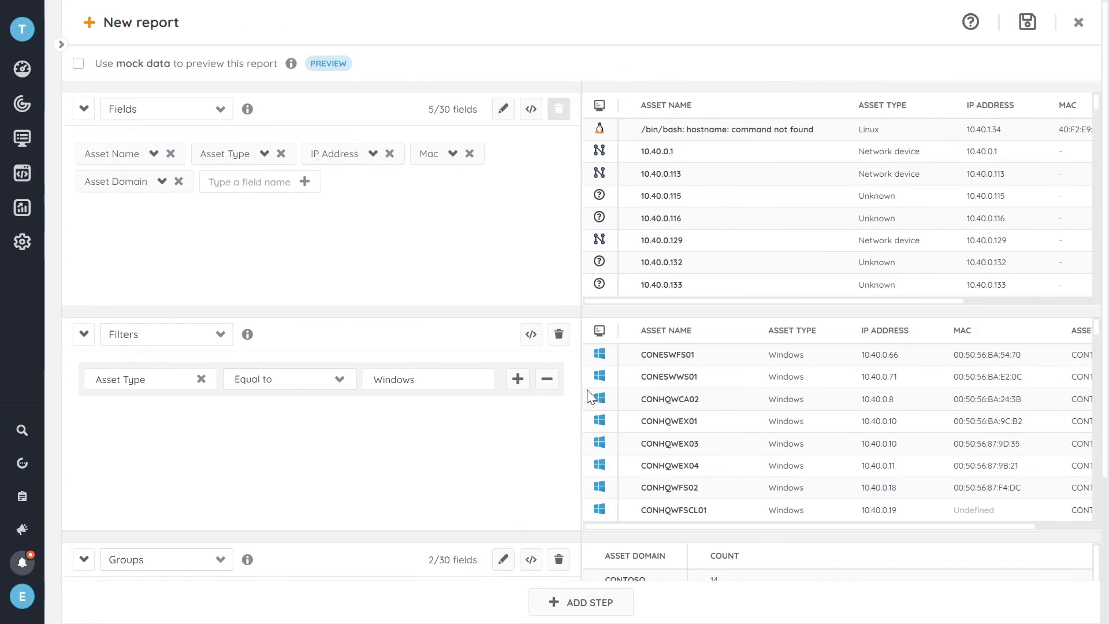
Rename the report from 'New report' to 'Windows Assets domain overview'
{"action": "left_click", "coordinate": [141, 23]}
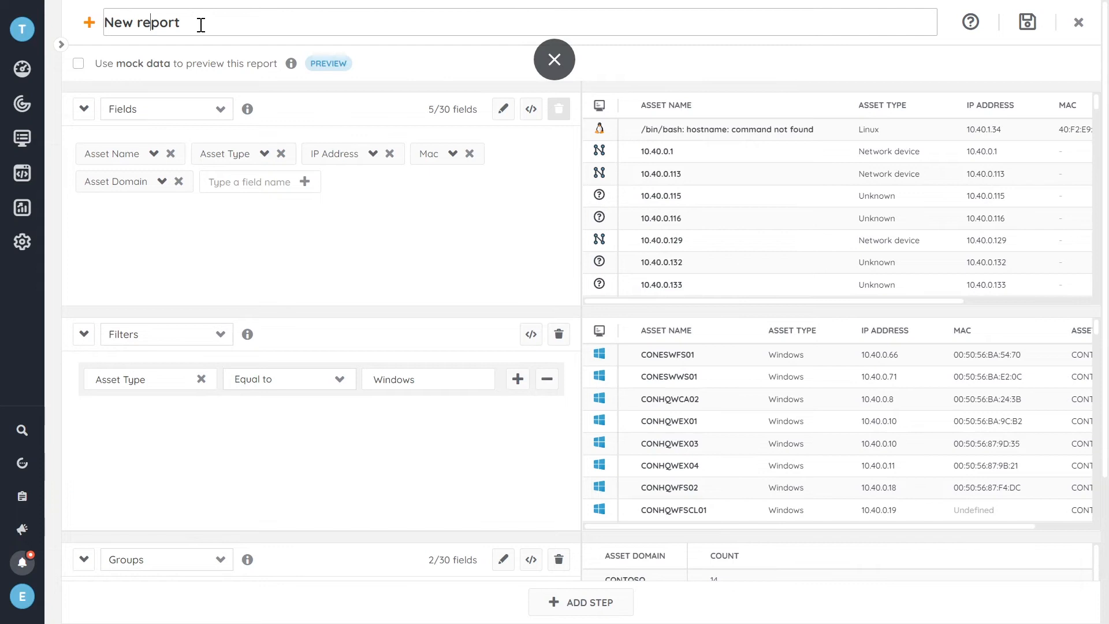
{"action": "double_click", "coordinate": [143, 22]}
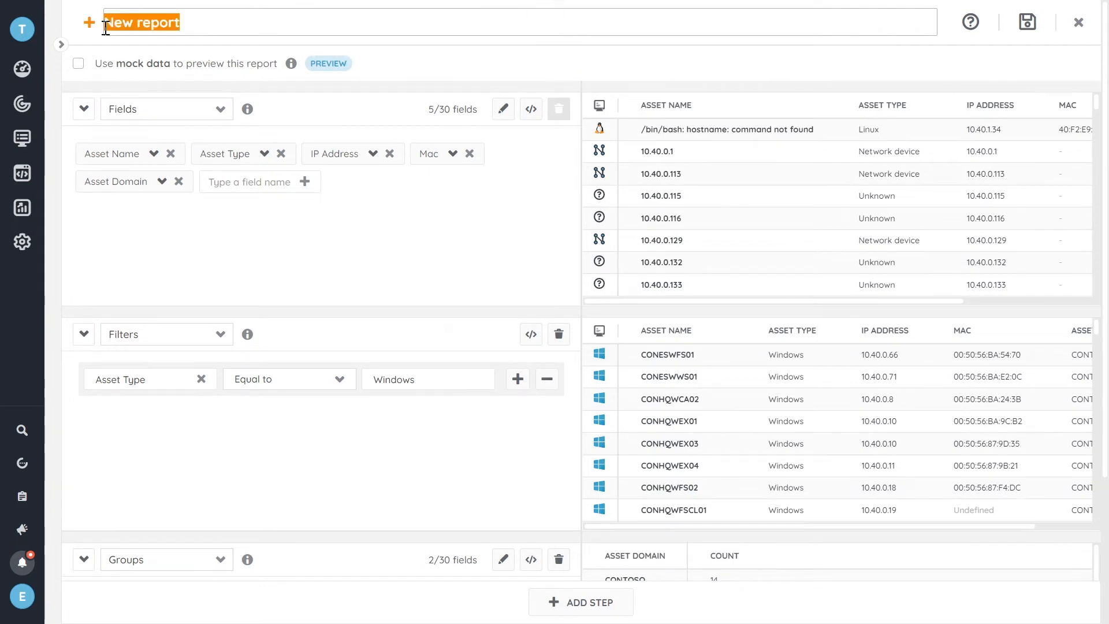
{"action": "type", "text": "Windows"}
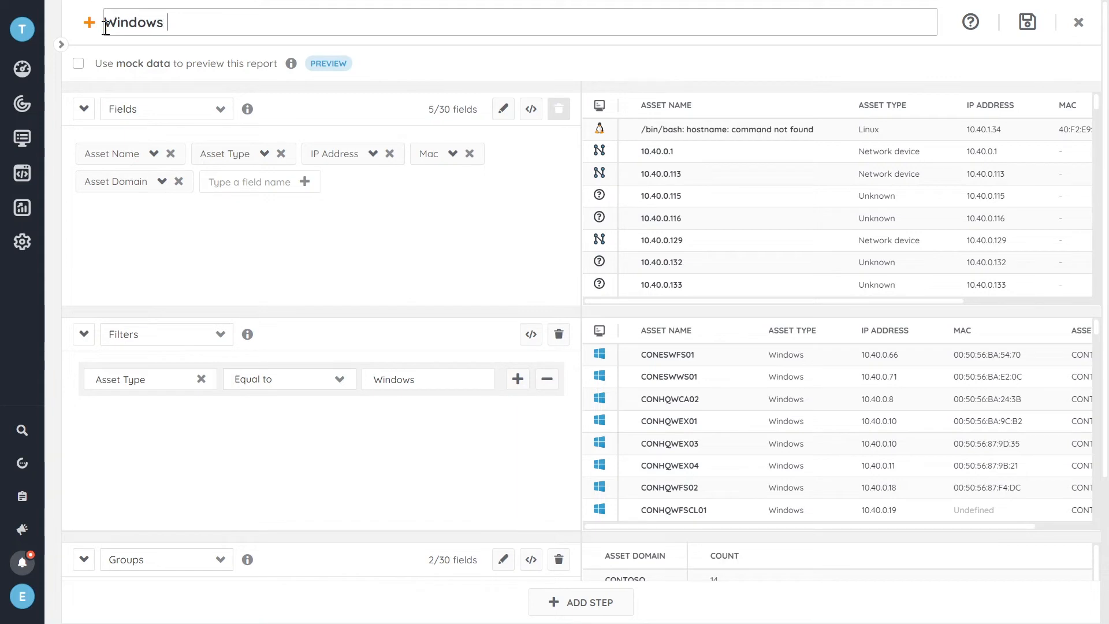
{"action": "type", "text": "Assets domain overview"}
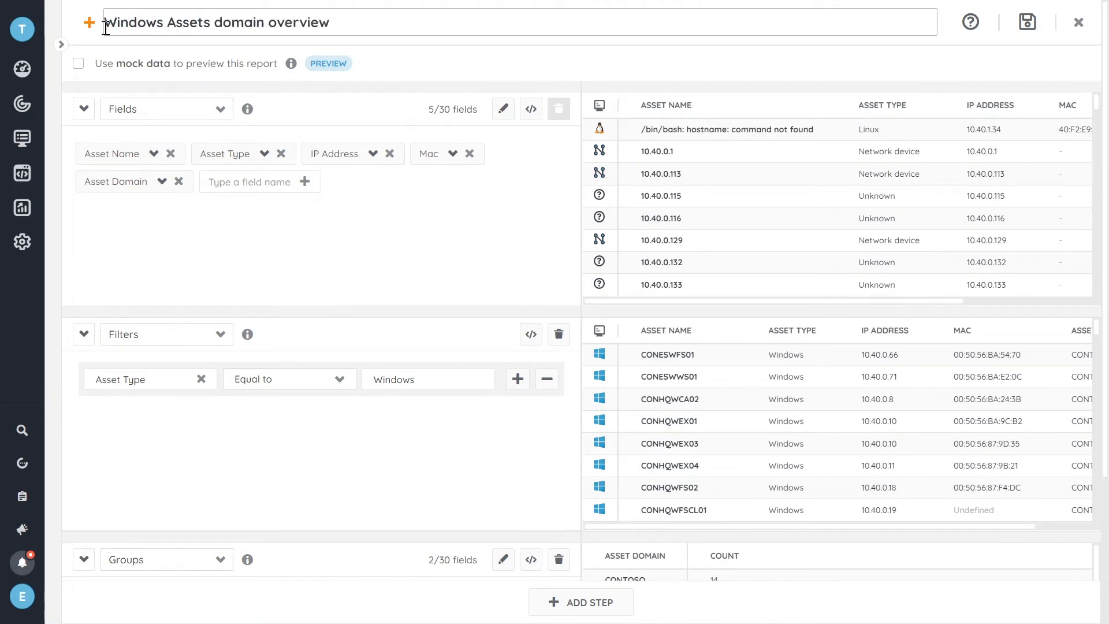
Save the report under Hardware > All hardware reports
{"action": "left_click", "coordinate": [1026, 20]}
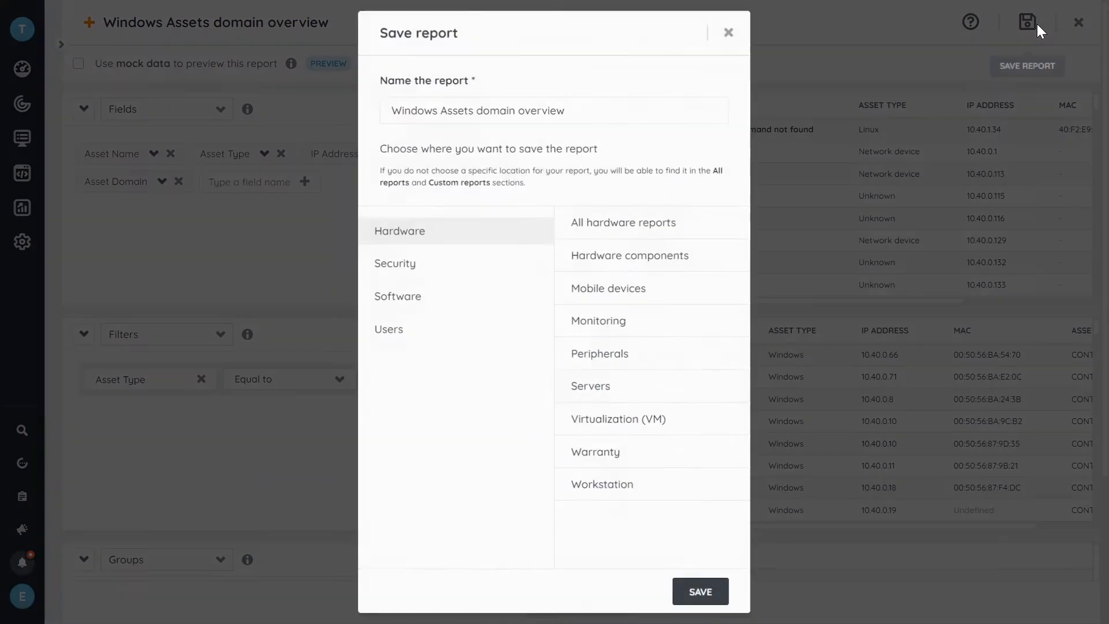
{"action": "mouse_move", "coordinate": [413, 334]}
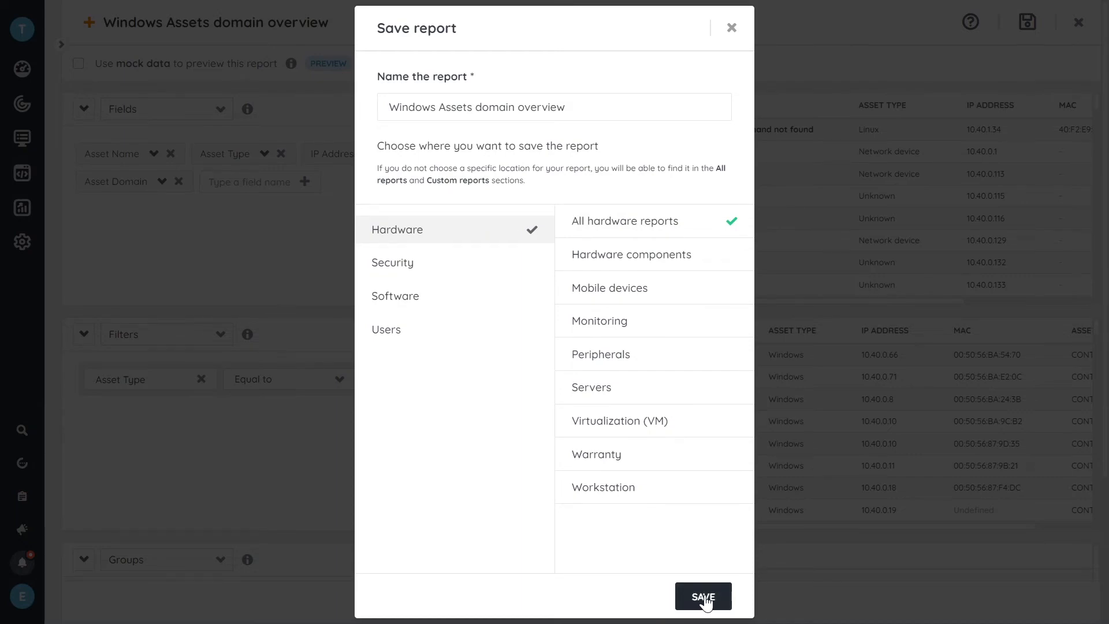
{"action": "left_click", "coordinate": [703, 595]}
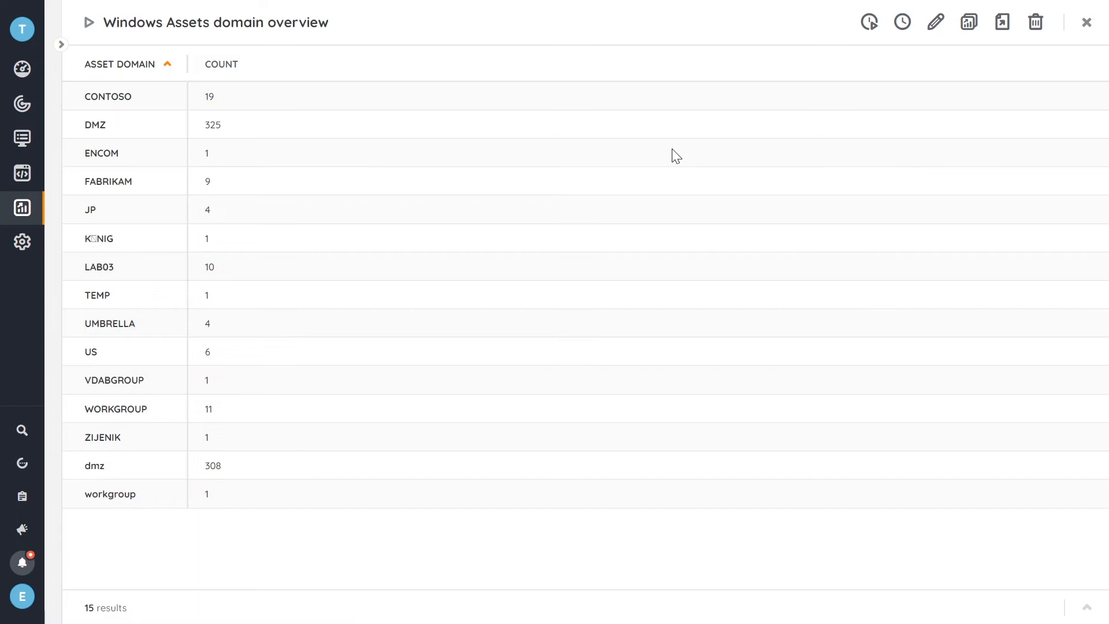
{"action": "mouse_move", "coordinate": [114, 60]}
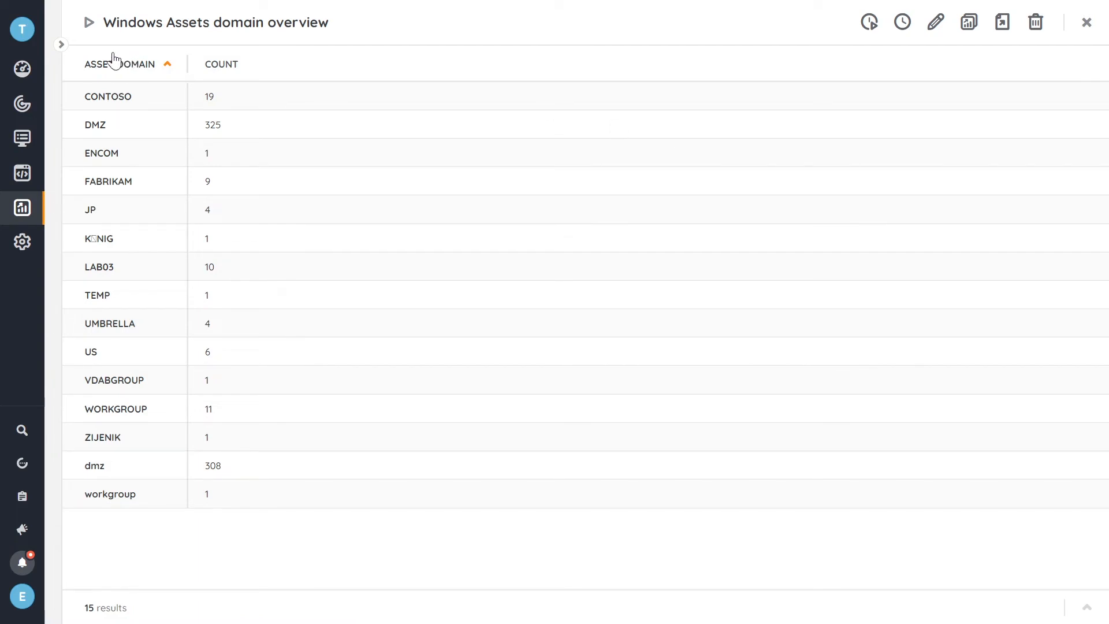
{"action": "mouse_move", "coordinate": [293, 333]}
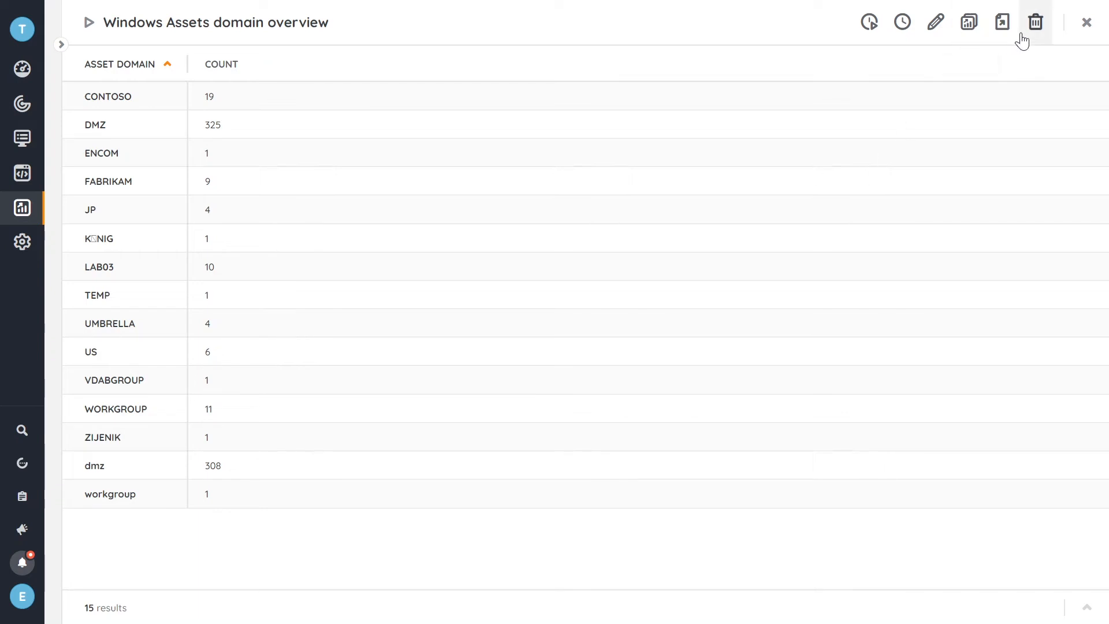
{"action": "mouse_move", "coordinate": [1001, 22]}
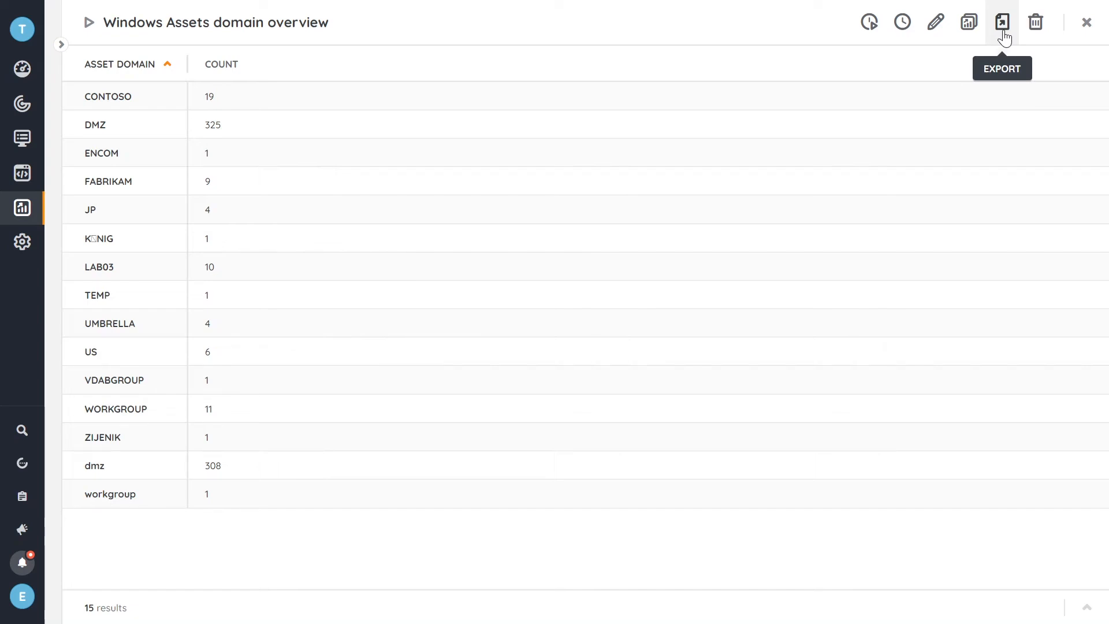
{"action": "mouse_move", "coordinate": [968, 22]}
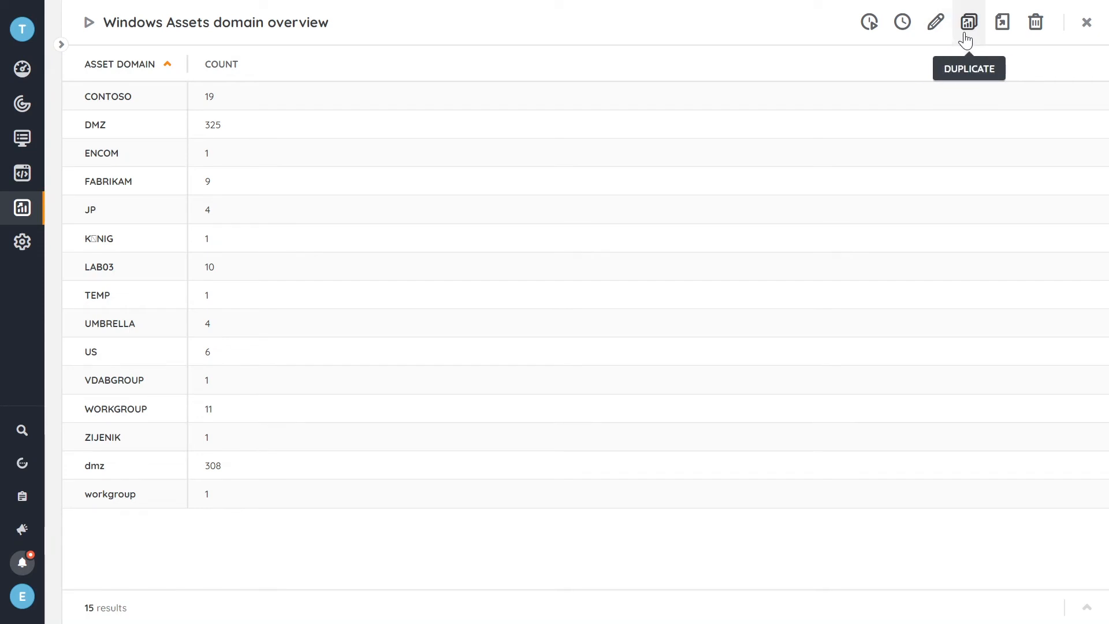
{"action": "mouse_move", "coordinate": [868, 21]}
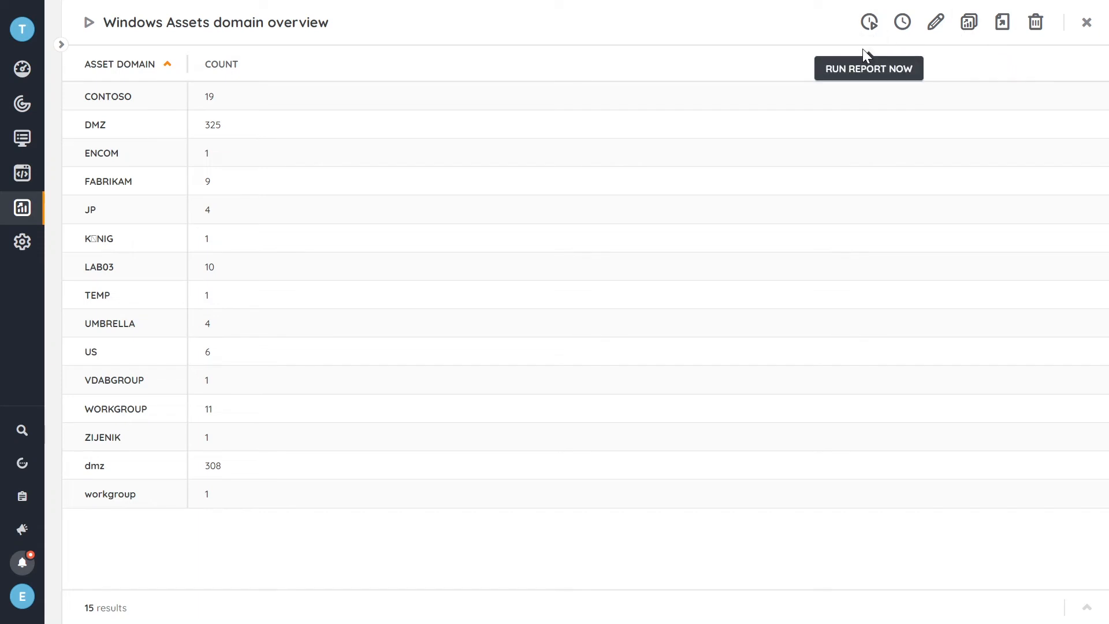
{"action": "mouse_move", "coordinate": [869, 22]}
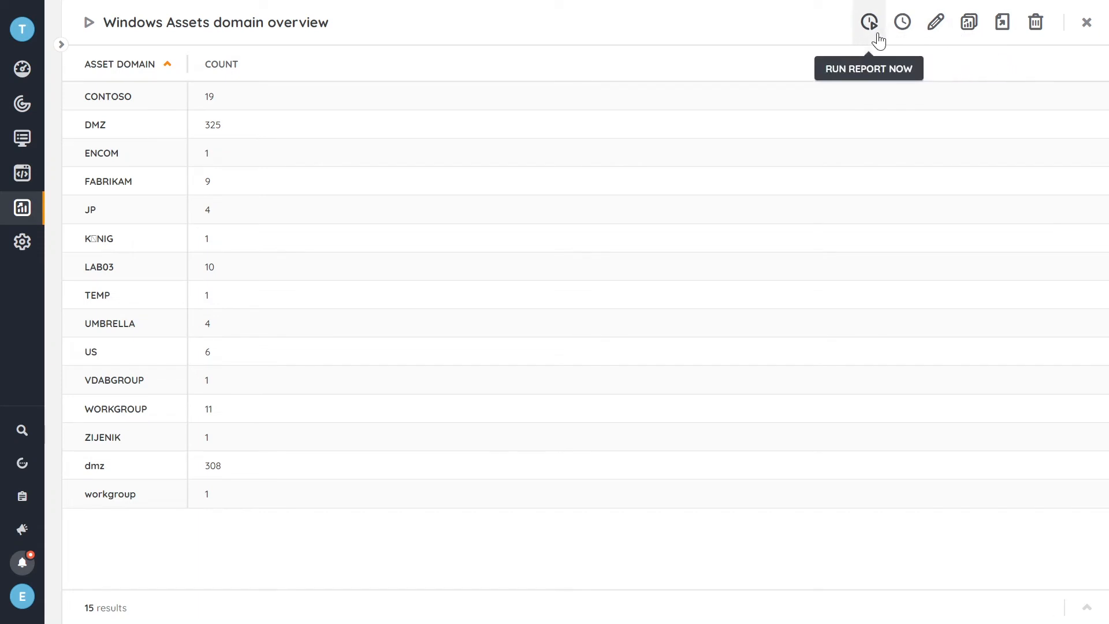
{"action": "mouse_move", "coordinate": [1086, 22]}
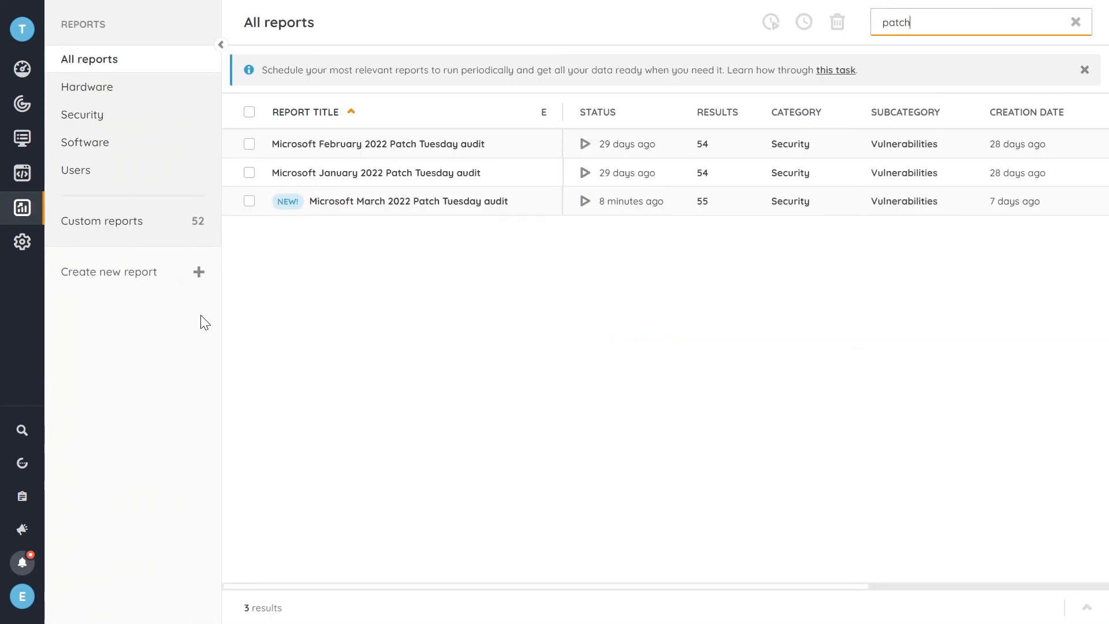
Open the Overview dashboard showing 1,021 assets, 8,063 software items and 276 reports
{"action": "left_click", "coordinate": [21, 69]}
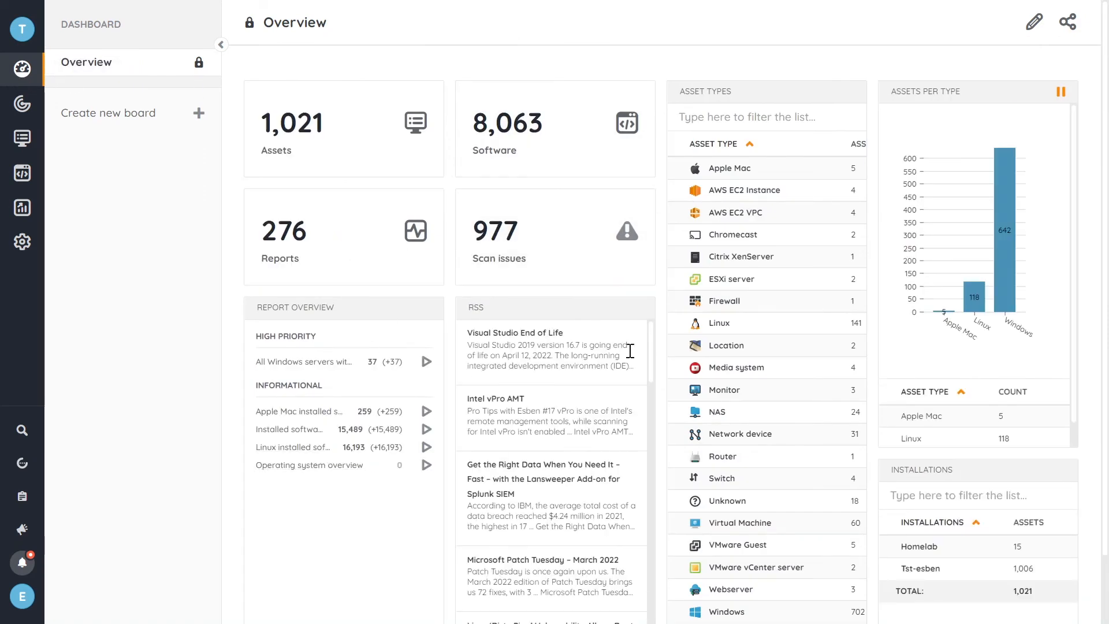
{"action": "scroll", "scroll_direction": "down", "scroll_amount": 3}
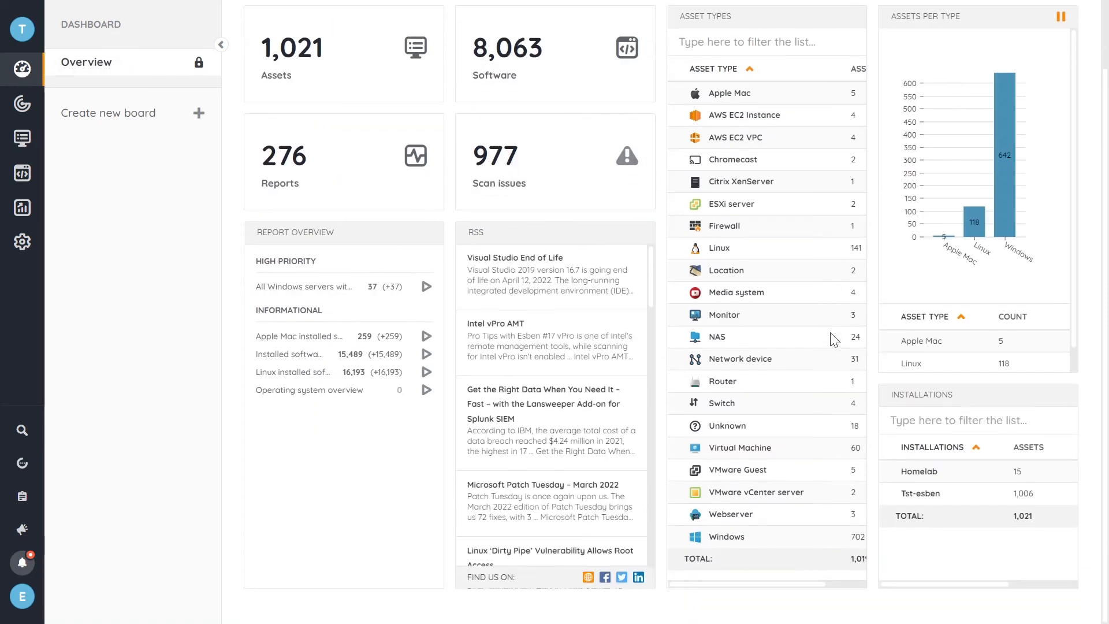
{"action": "mouse_move", "coordinate": [987, 293]}
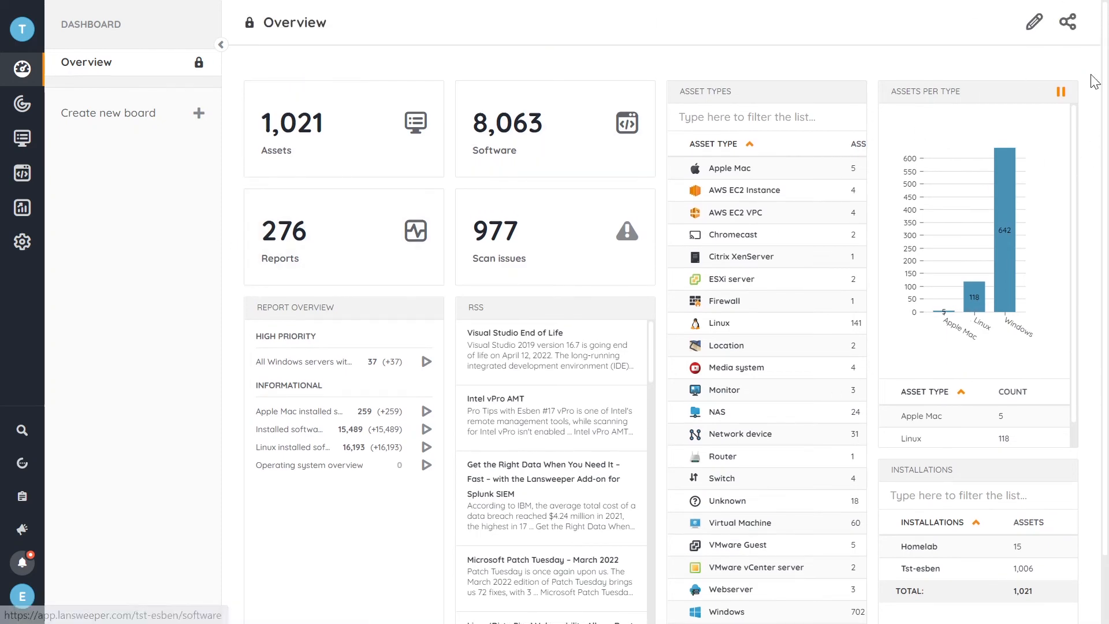
In edit mode, add a Data Report widget for the 'Windows Assets domain overview' report
{"action": "left_click", "coordinate": [1034, 22]}
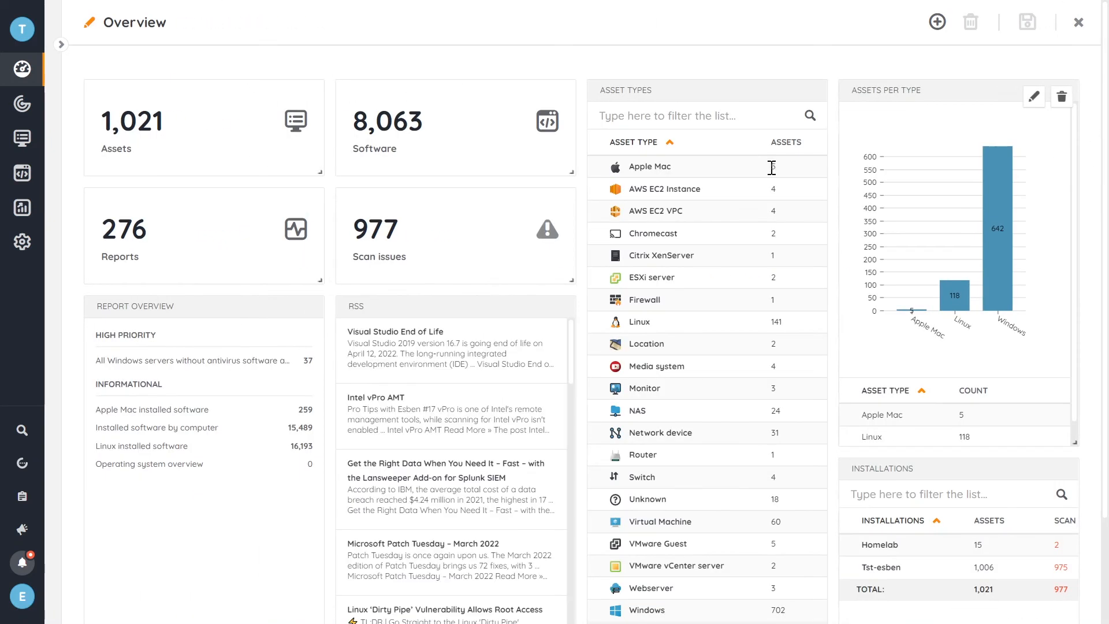
{"action": "mouse_move", "coordinate": [936, 22]}
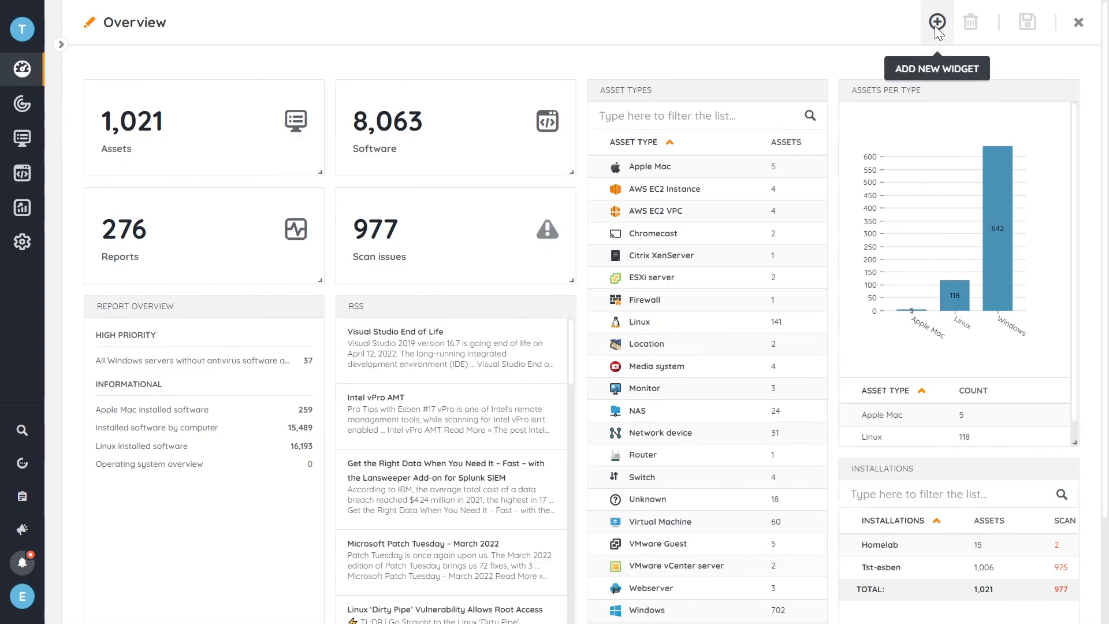
{"action": "left_click", "coordinate": [936, 22]}
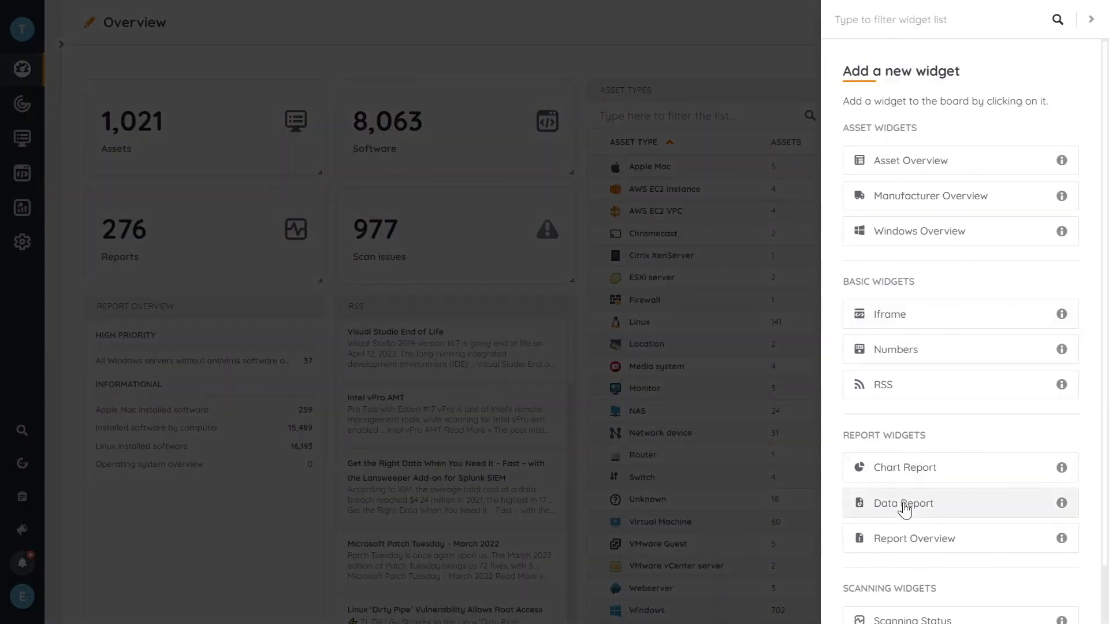
{"action": "left_click", "coordinate": [903, 502]}
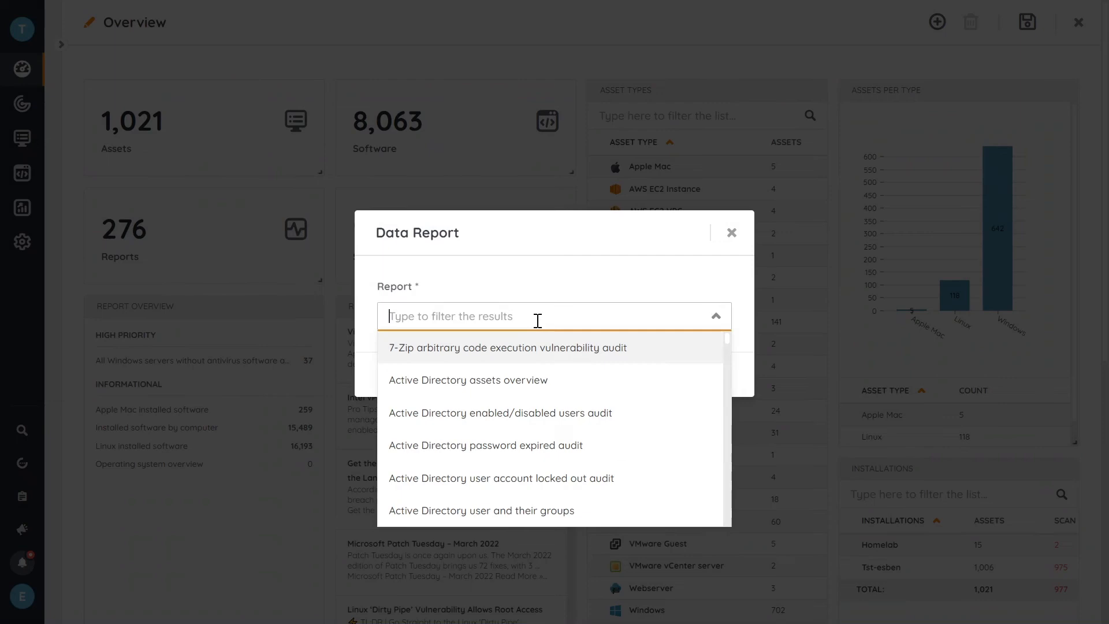
{"action": "type", "text": "Windows asset"}
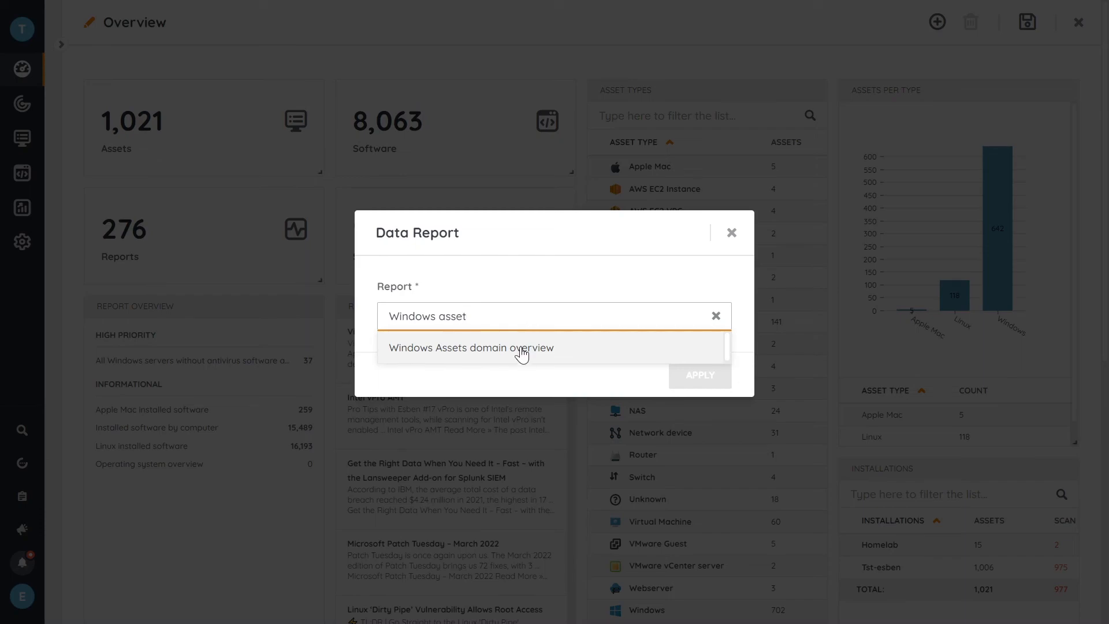
{"action": "left_click", "coordinate": [732, 232]}
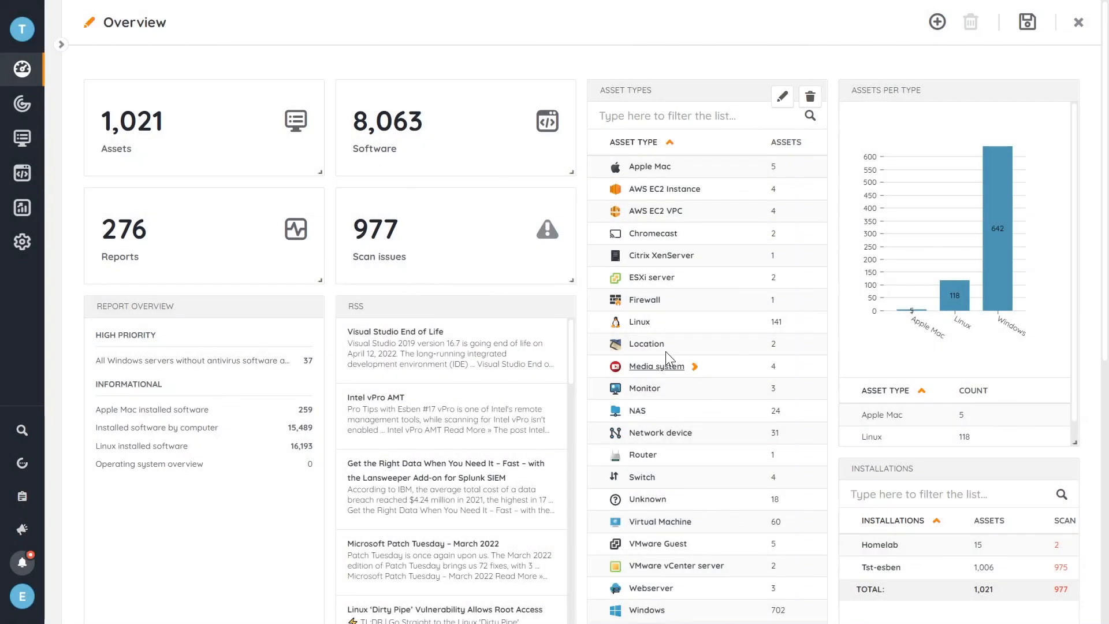
Scroll through the Overview board to place the Windows Assets domain overview widget
{"action": "scroll", "scroll_direction": "down", "scroll_amount": 3}
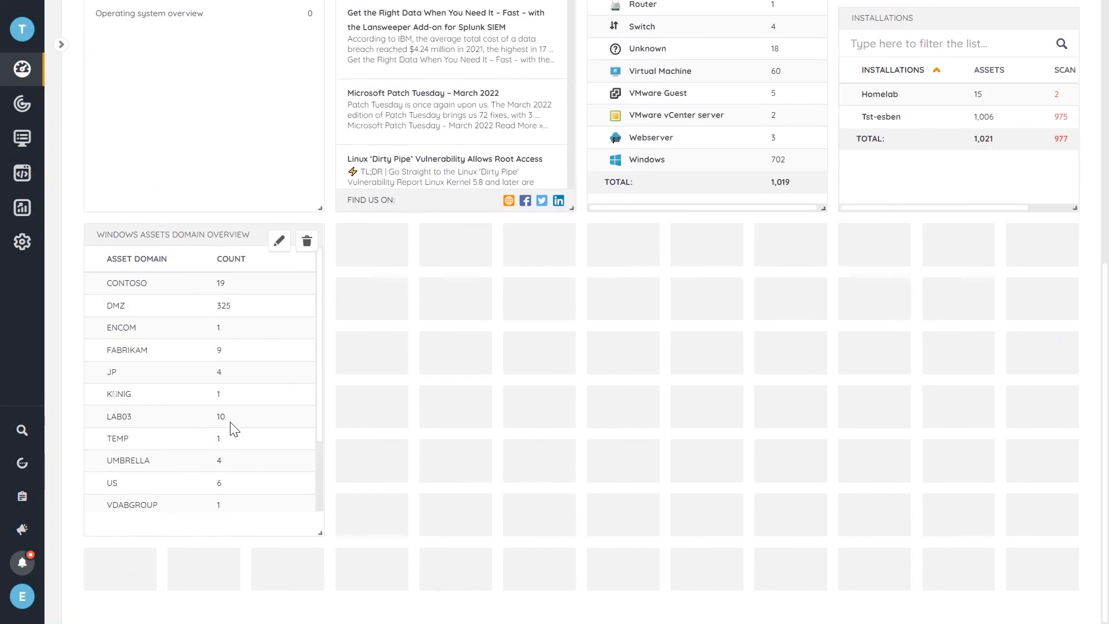
{"action": "mouse_move", "coordinate": [203, 239]}
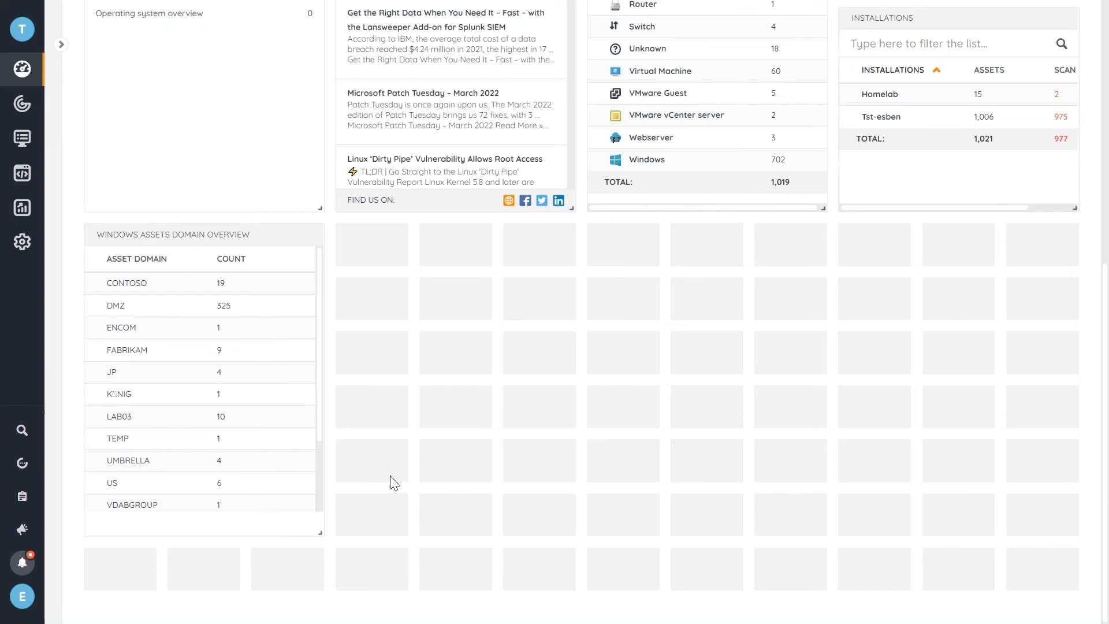
{"action": "mouse_move", "coordinate": [318, 531]}
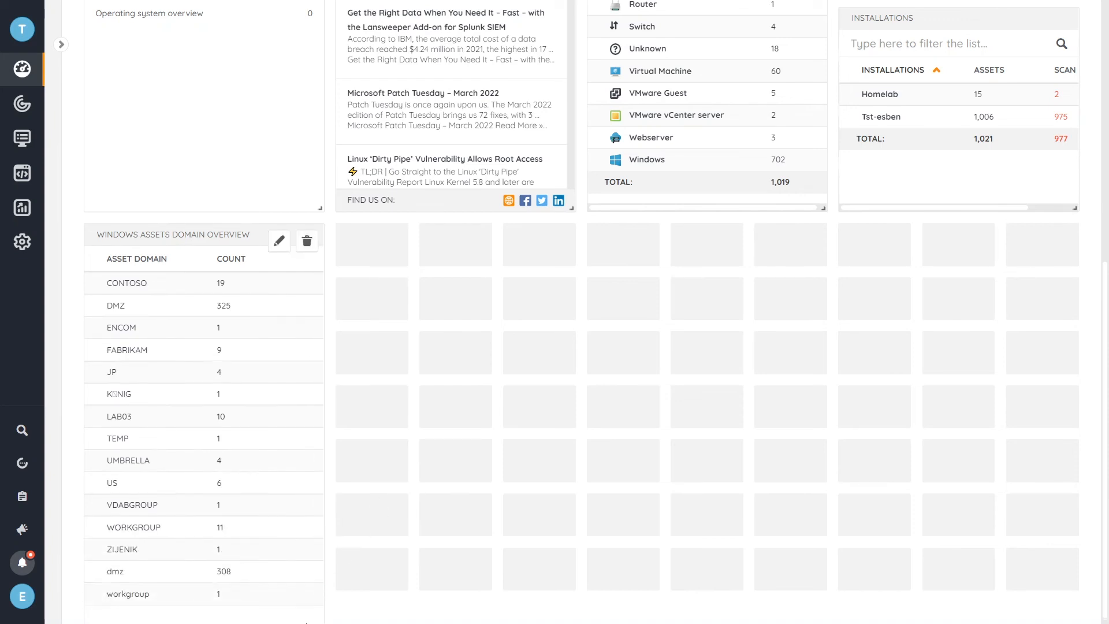
{"action": "scroll", "scroll_direction": "down", "scroll_amount": 3}
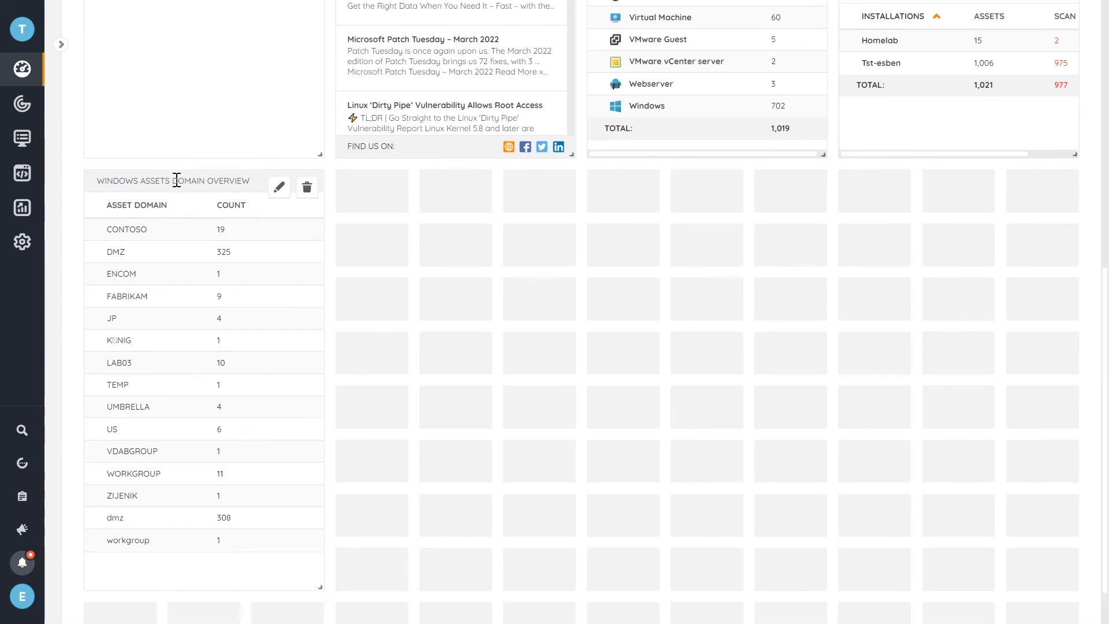
{"action": "scroll", "scroll_direction": "down", "scroll_amount": 3}
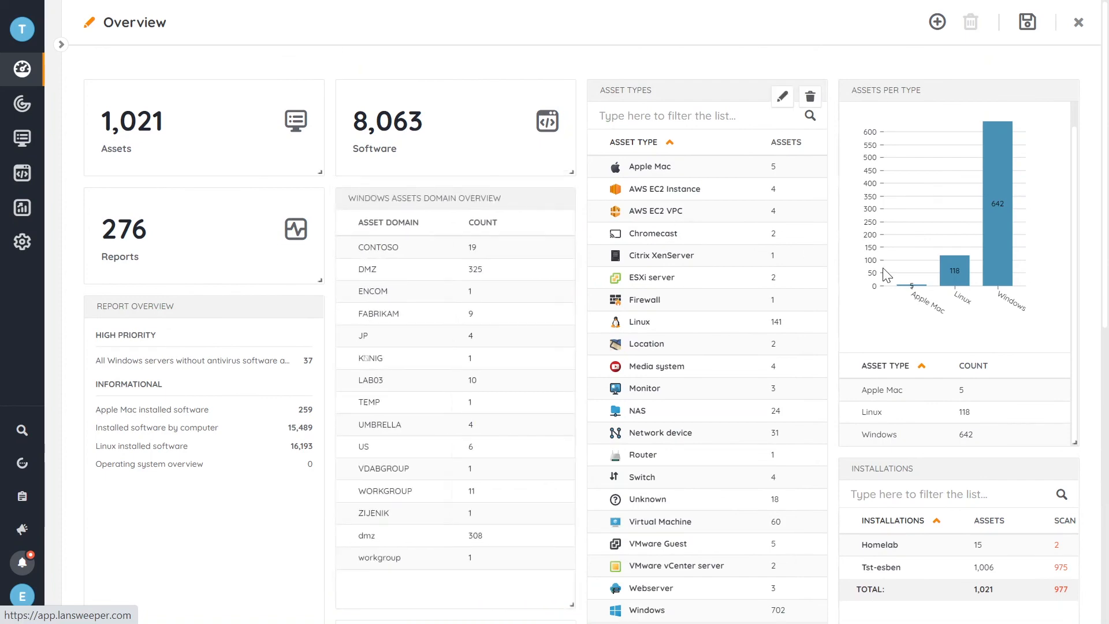
{"action": "scroll", "scroll_direction": "down", "scroll_amount": 3}
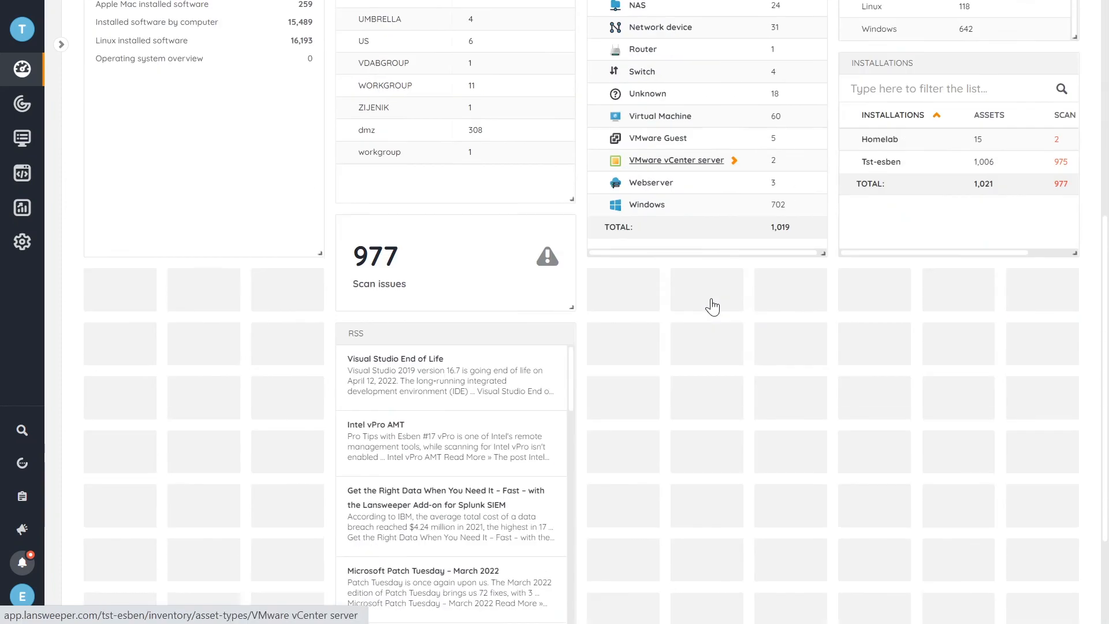
{"action": "scroll", "scroll_direction": "down", "scroll_amount": 3}
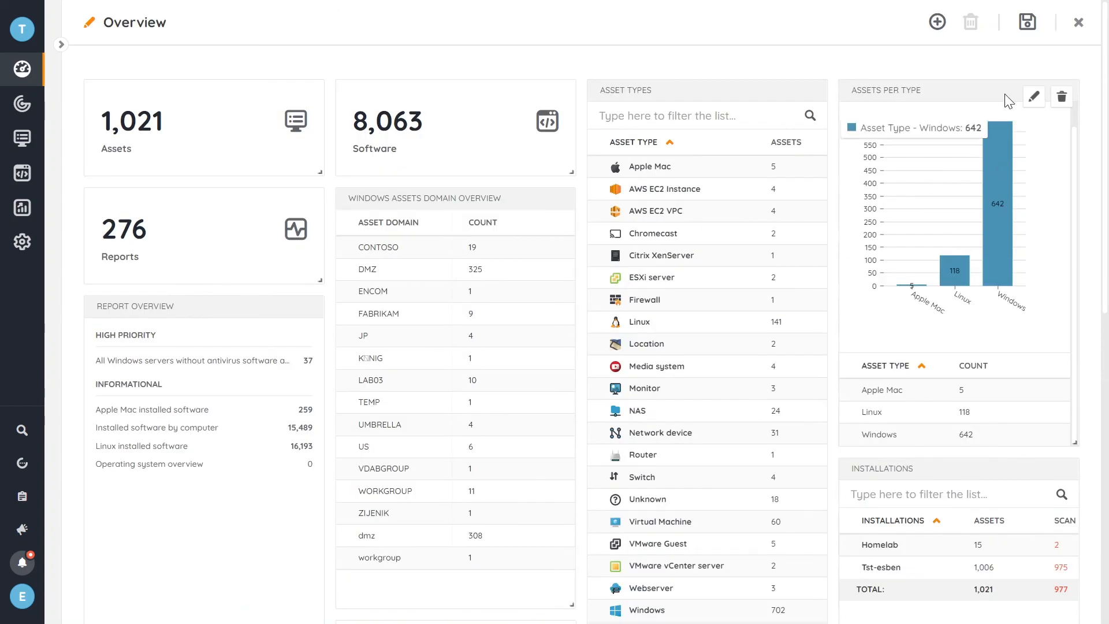
{"action": "mouse_move", "coordinate": [1026, 21]}
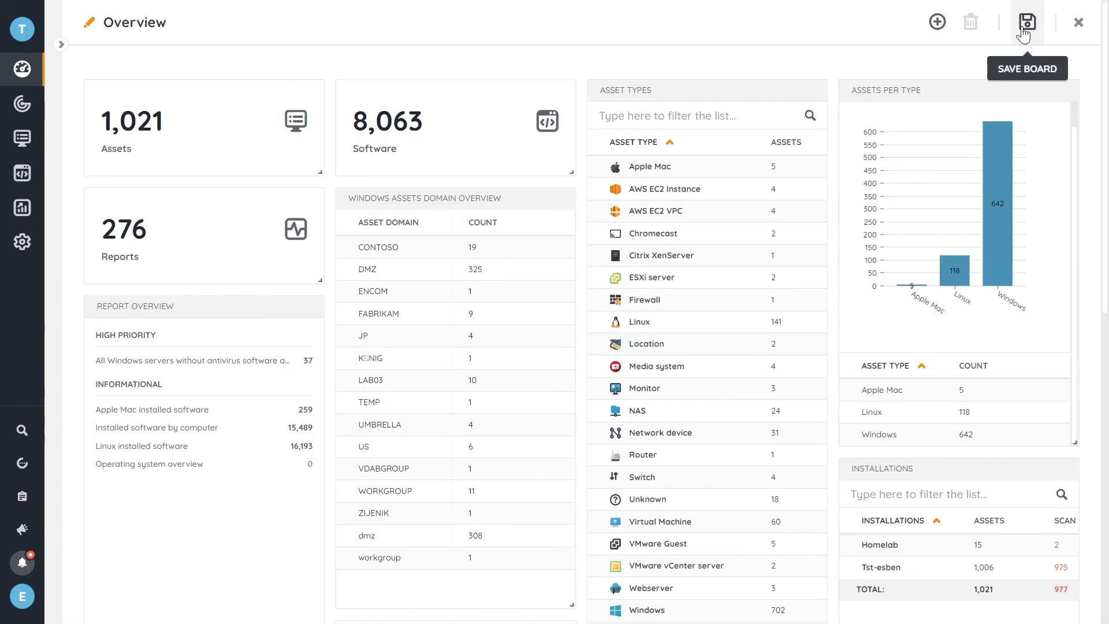
Save the edited Overview board with the new domain overview widget
{"action": "left_click", "coordinate": [1024, 21]}
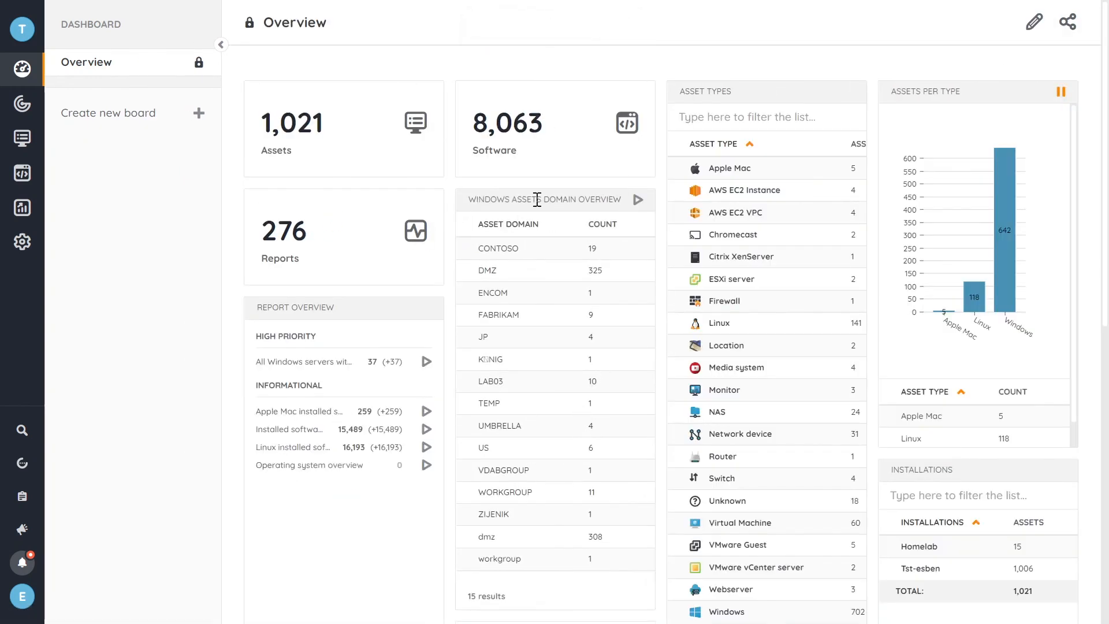
{"action": "mouse_move", "coordinate": [212, 422]}
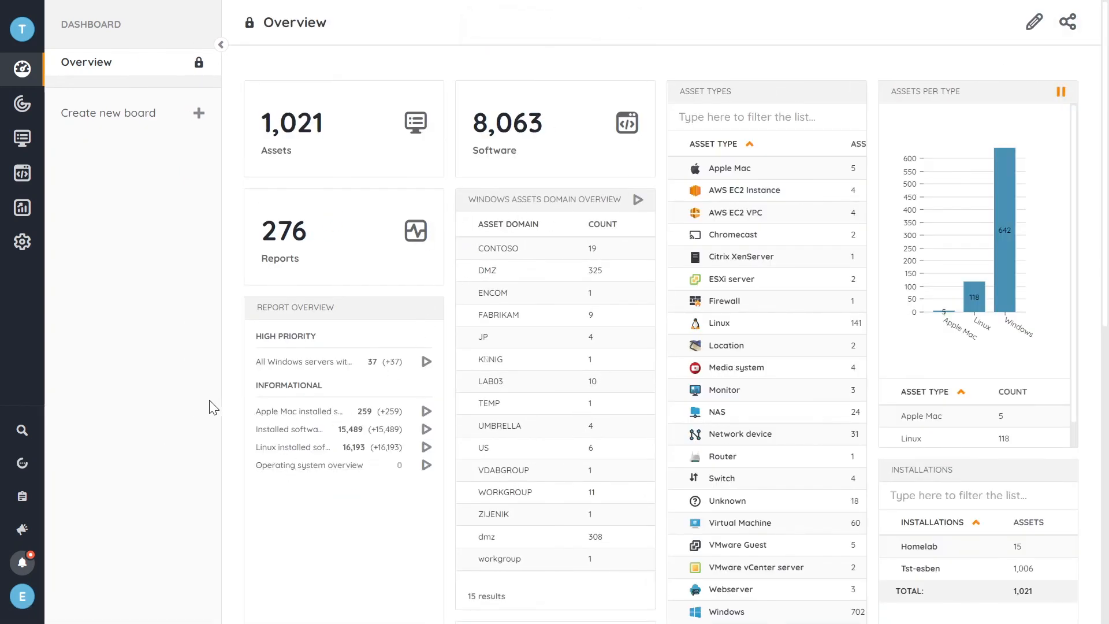